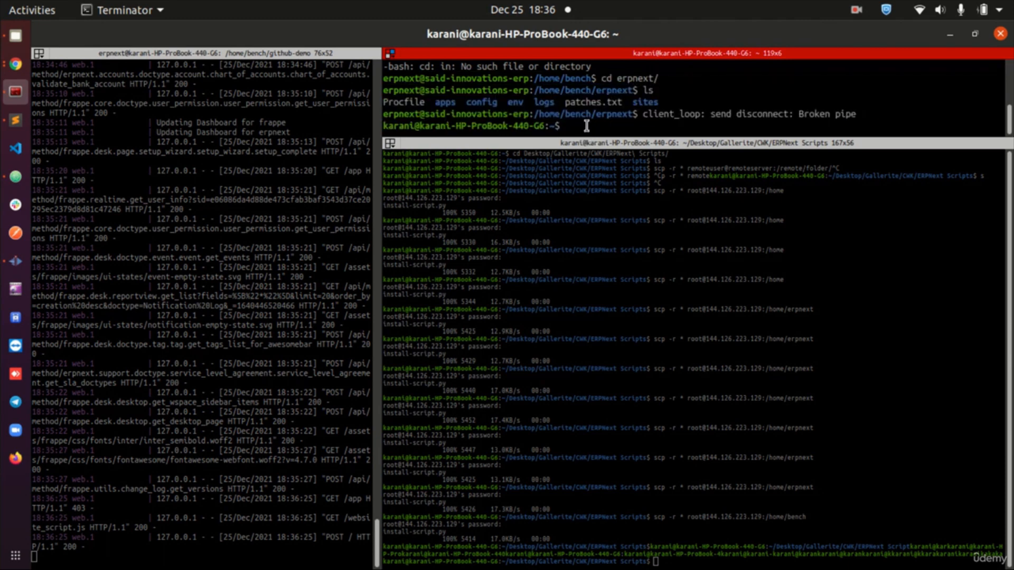
mouse_move(649, 419)
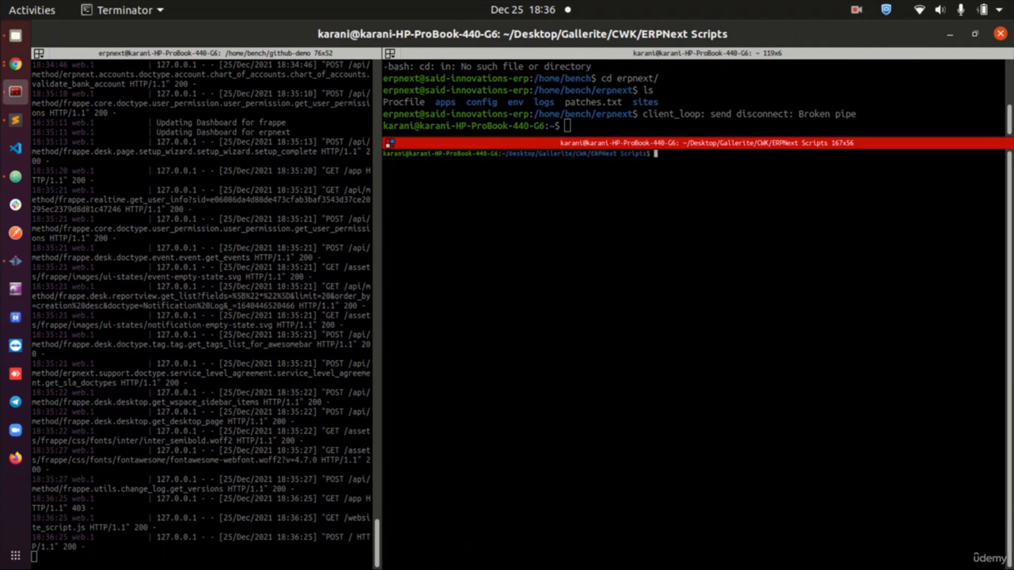
Switch to the erpnext user with sudo su - erpnext, enter the password and clear the screen
text(cd)
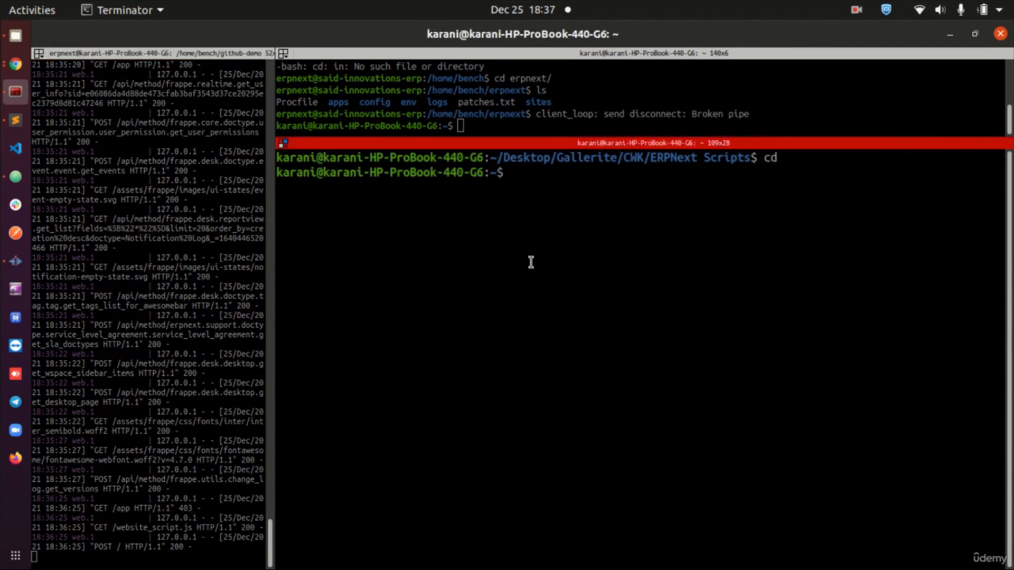
text(su)
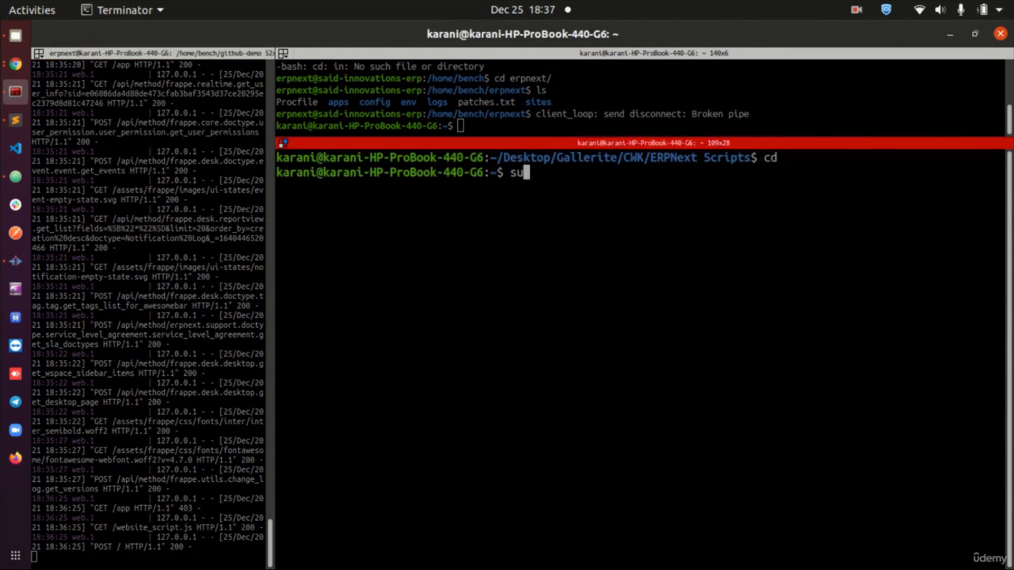
text(du s- erp)
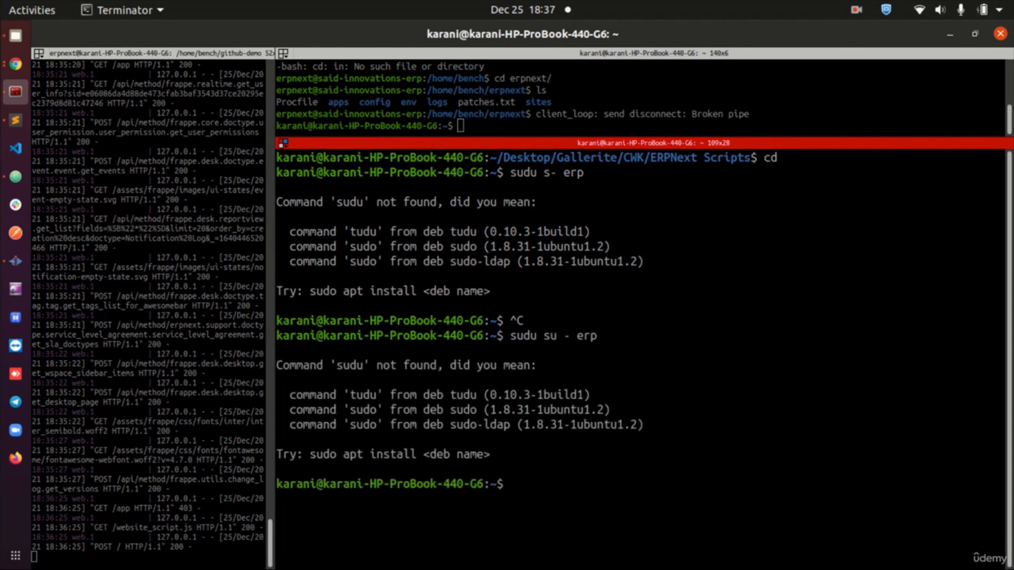
text(sudu su - erp)
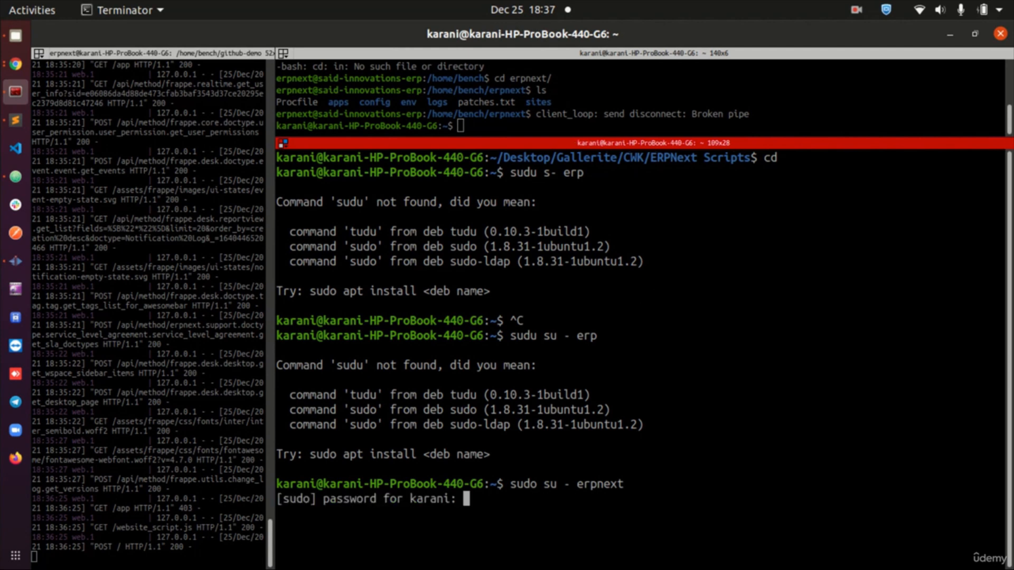
text(cl)
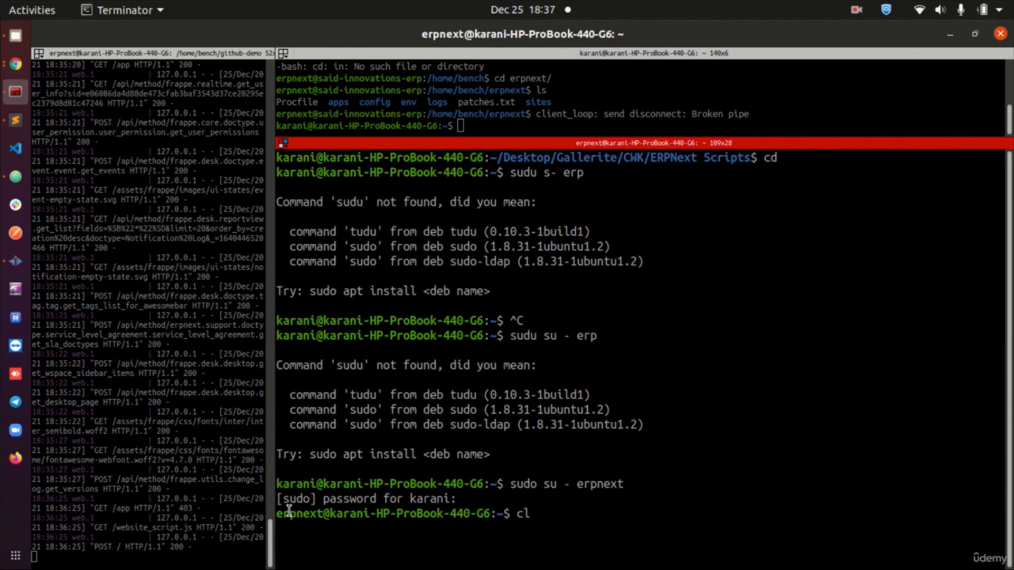
mouse_move(701, 493)
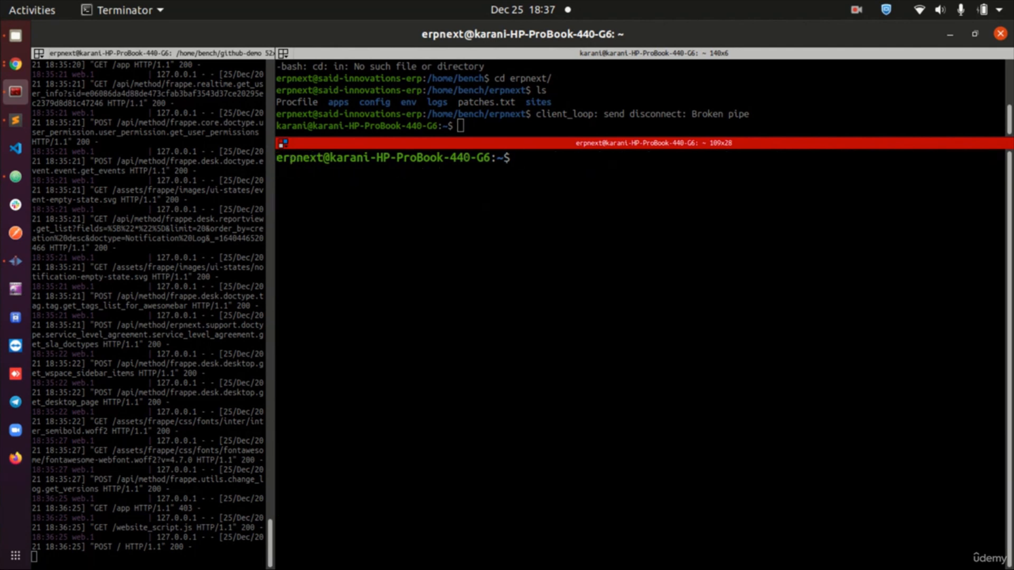
Change into /home/bench/ and then into the github-demo bench folder
text(cd /h)
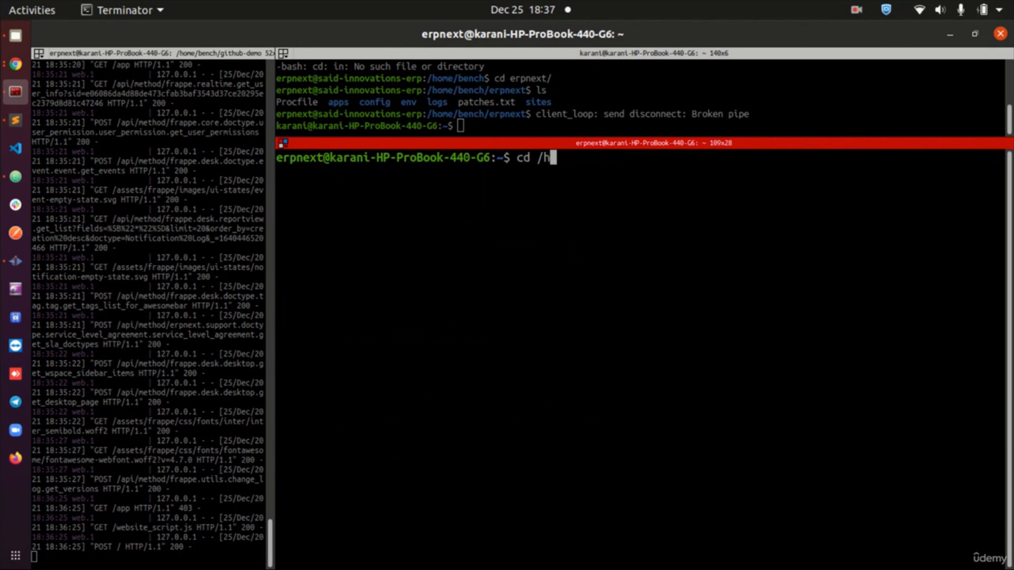
text(ome/bench/)
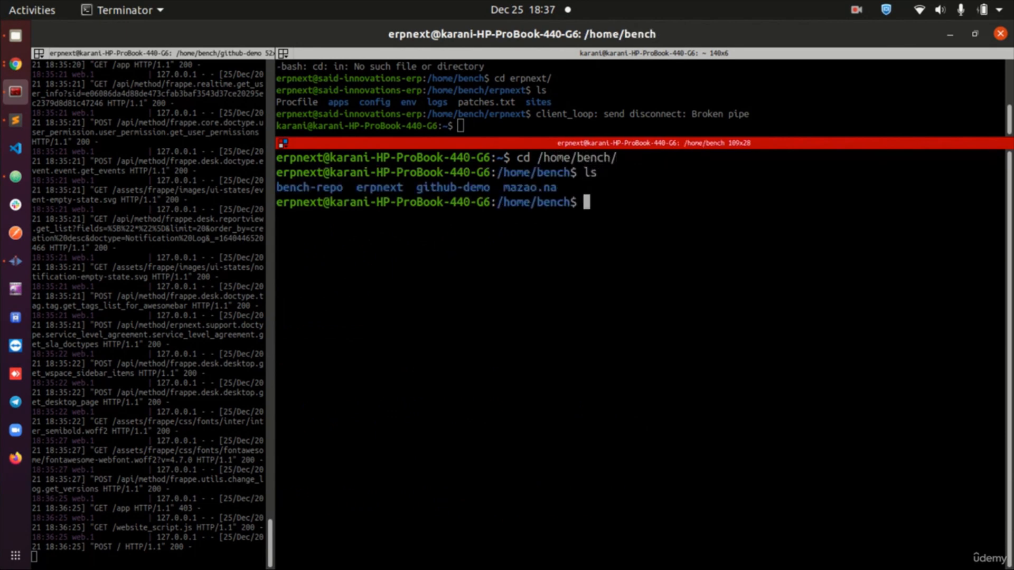
text(cd github-demo/)
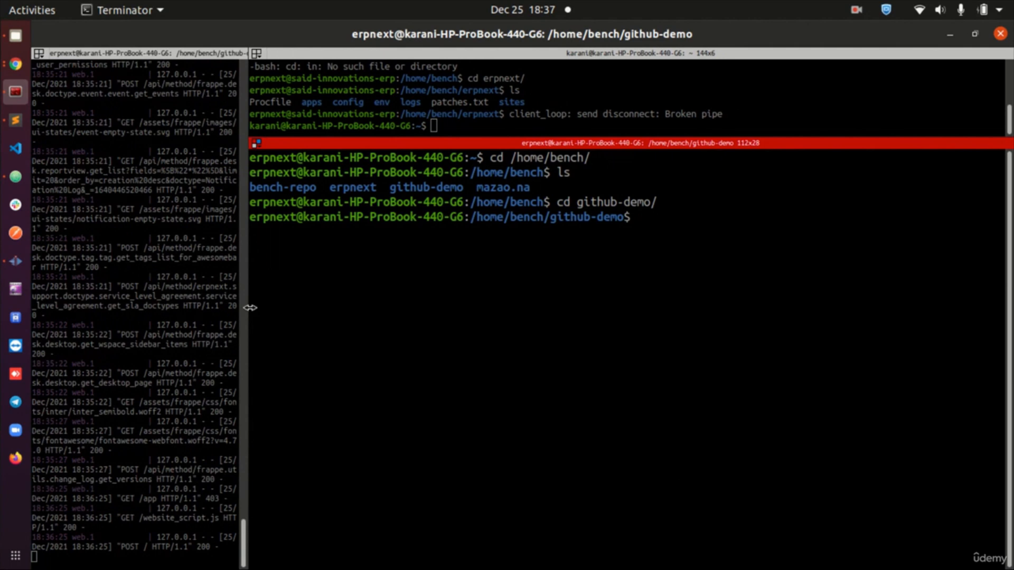
Run bench new-app said-custom to start creating the new Frappe app
text(bench n)
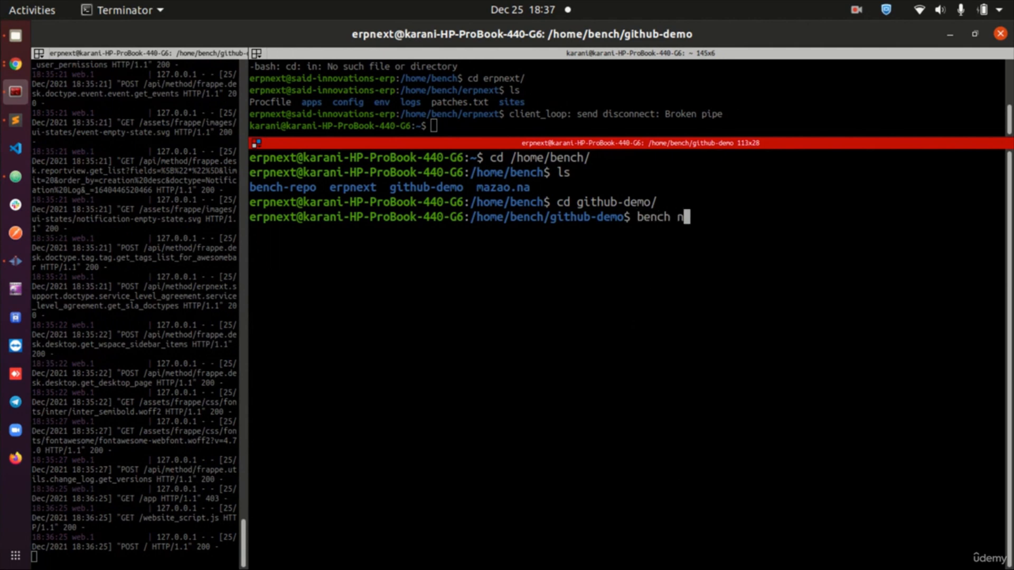
text(ew-ap)
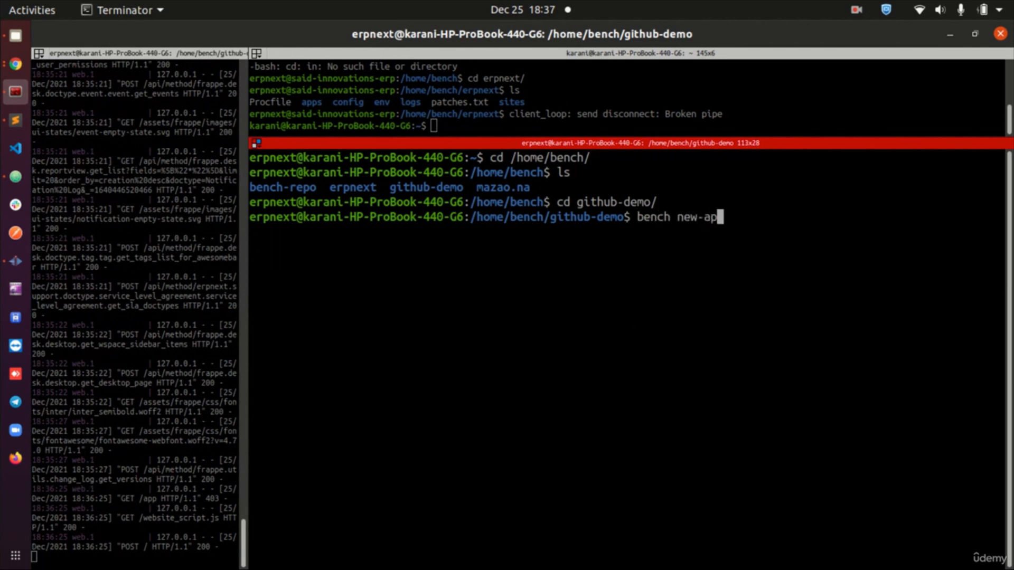
text(p)
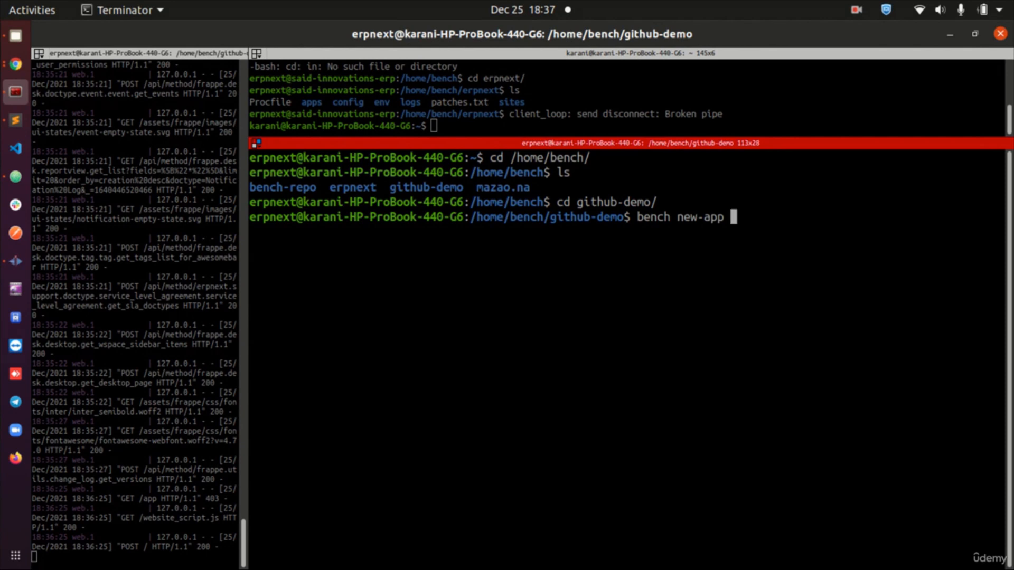
text(said)
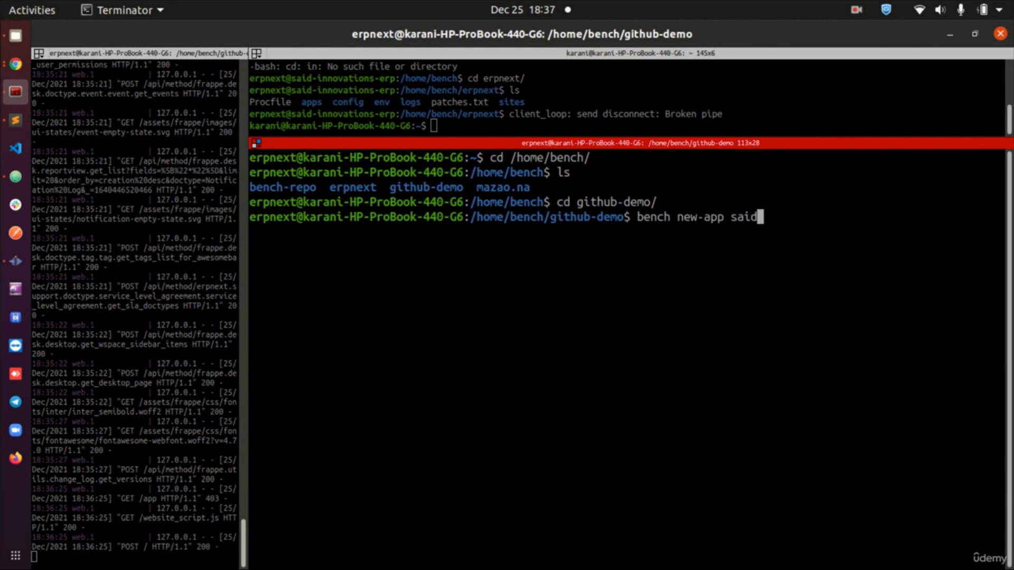
text(-custo)
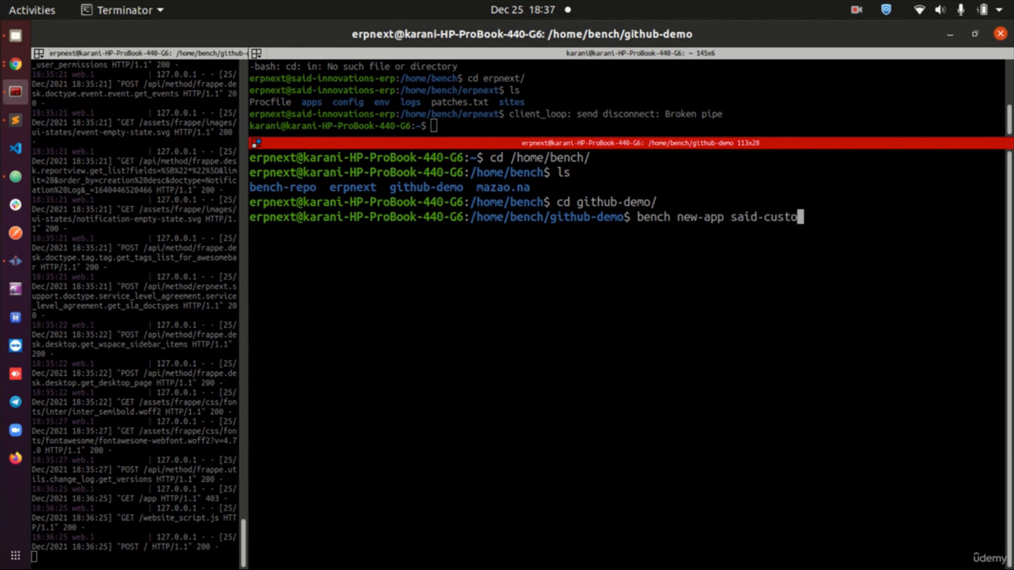
text(m)
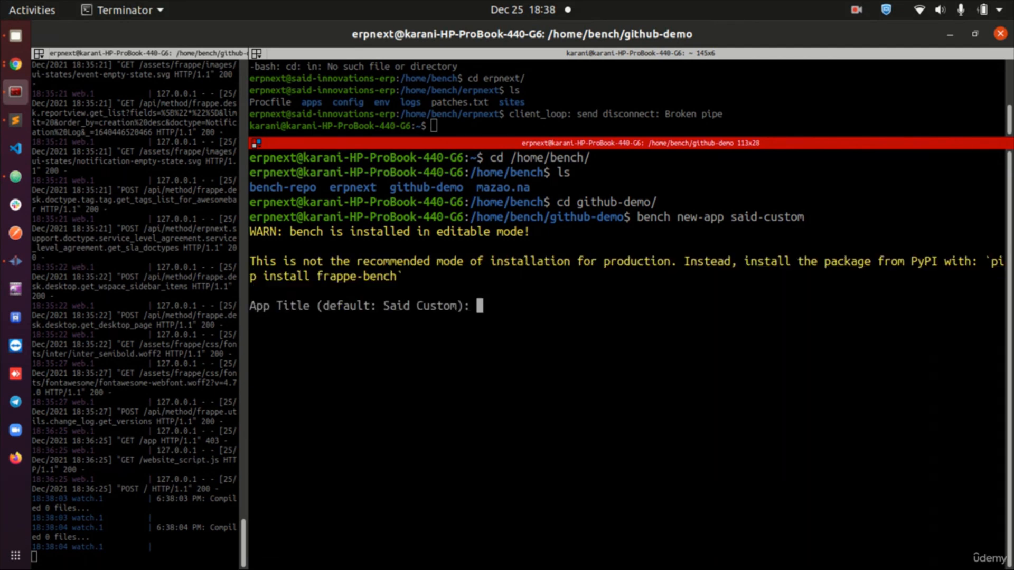
Enter app title 'SAID Innovations' and description 'SAID Innovations custom code'
text(SAID Innovati)
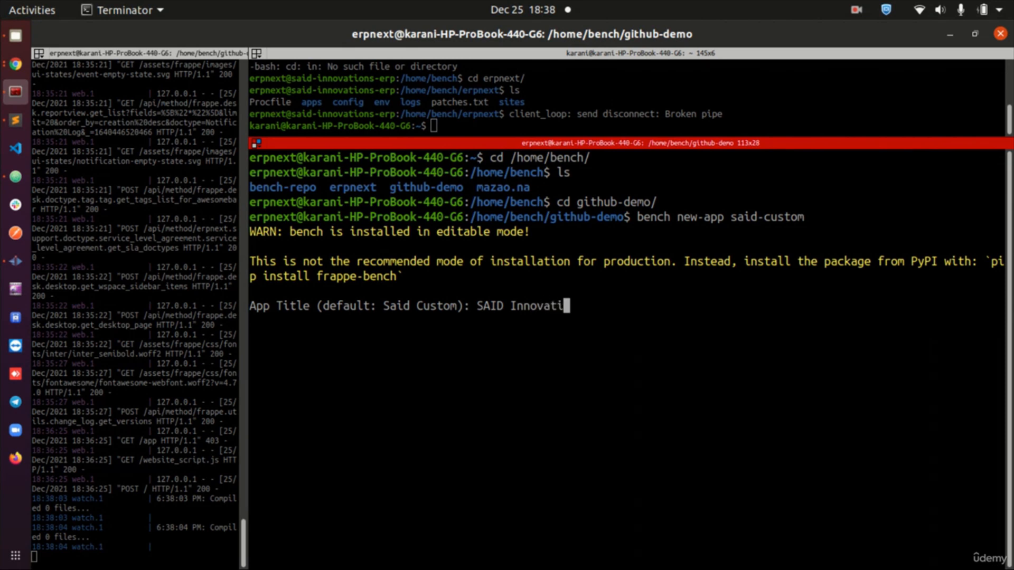
text(ons)
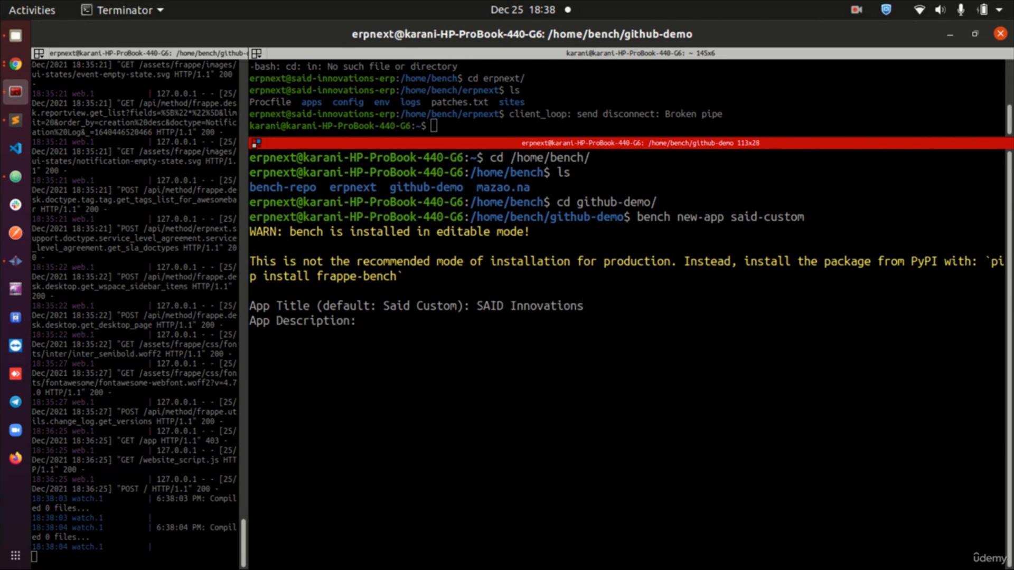
text(SAID)
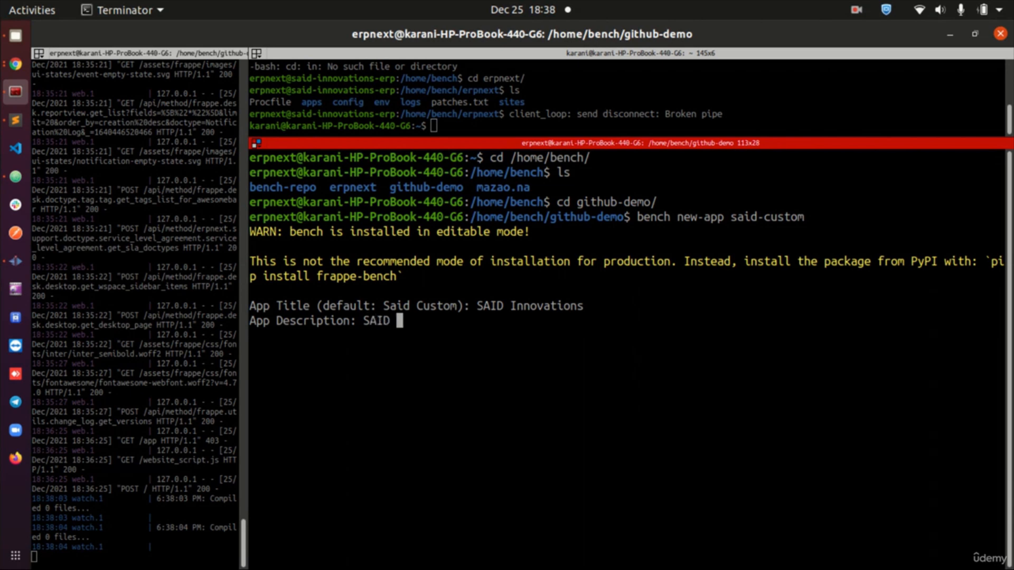
text(inn)
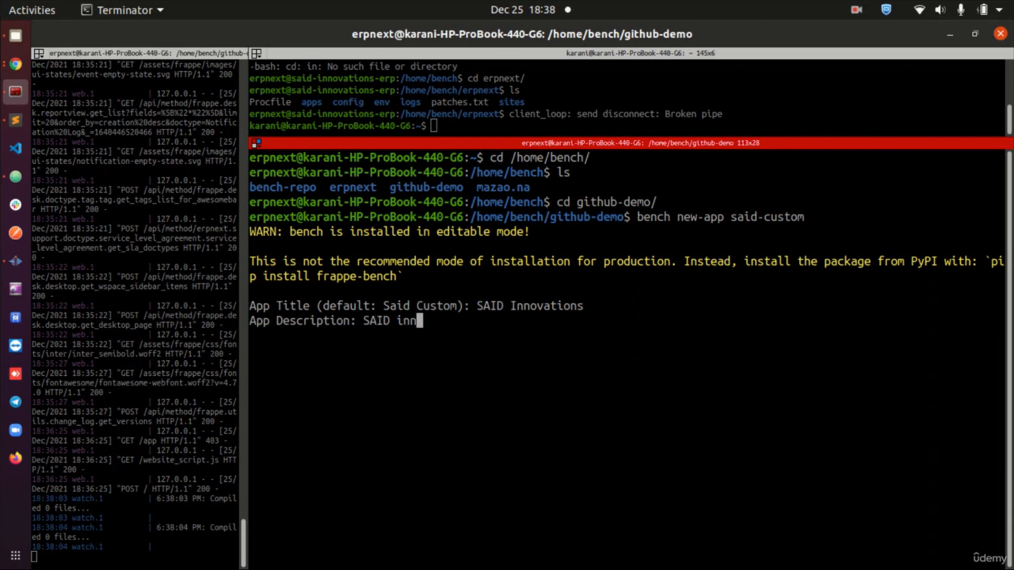
text(ovations customi)
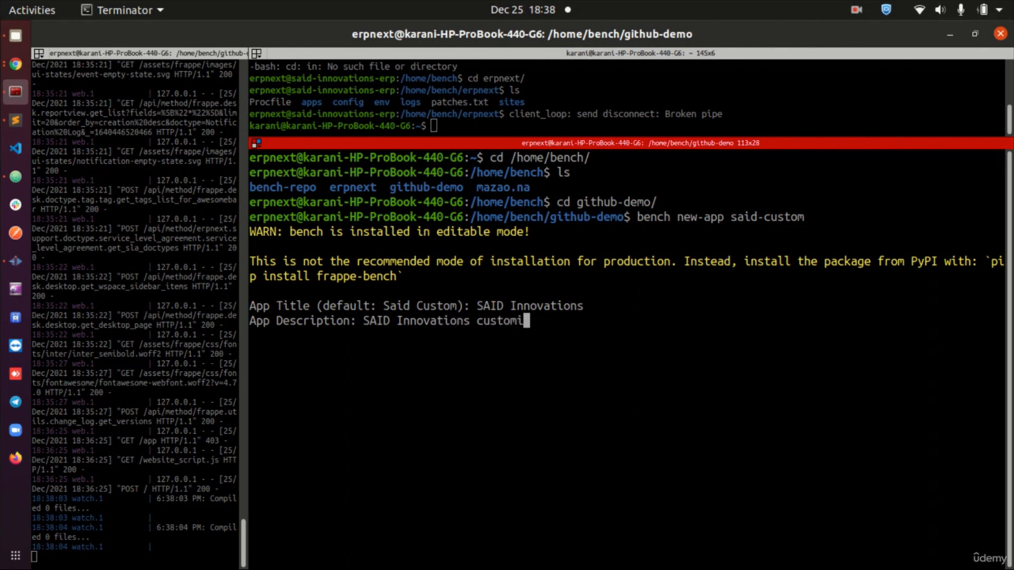
key(BackSpace)
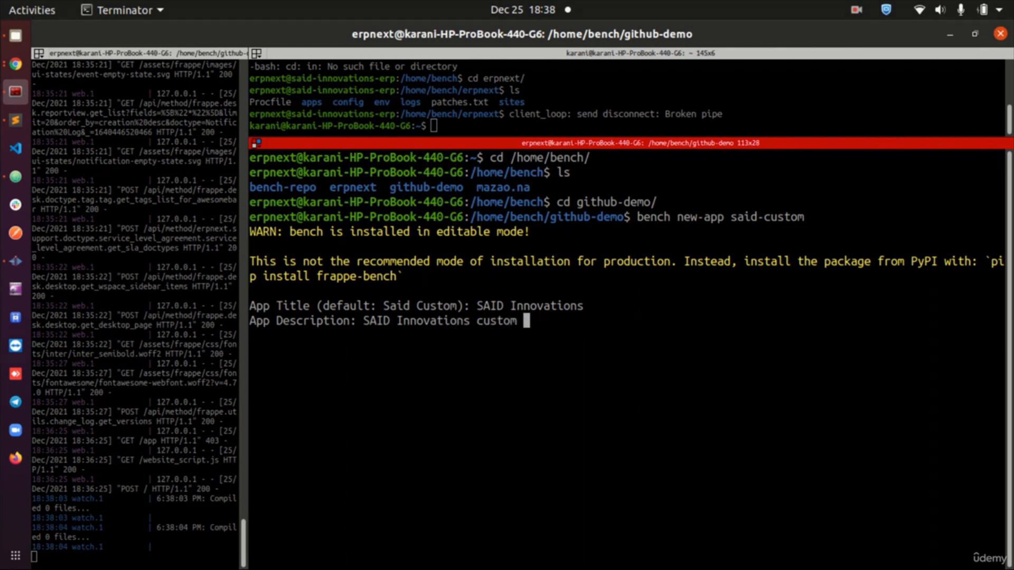
text(code)
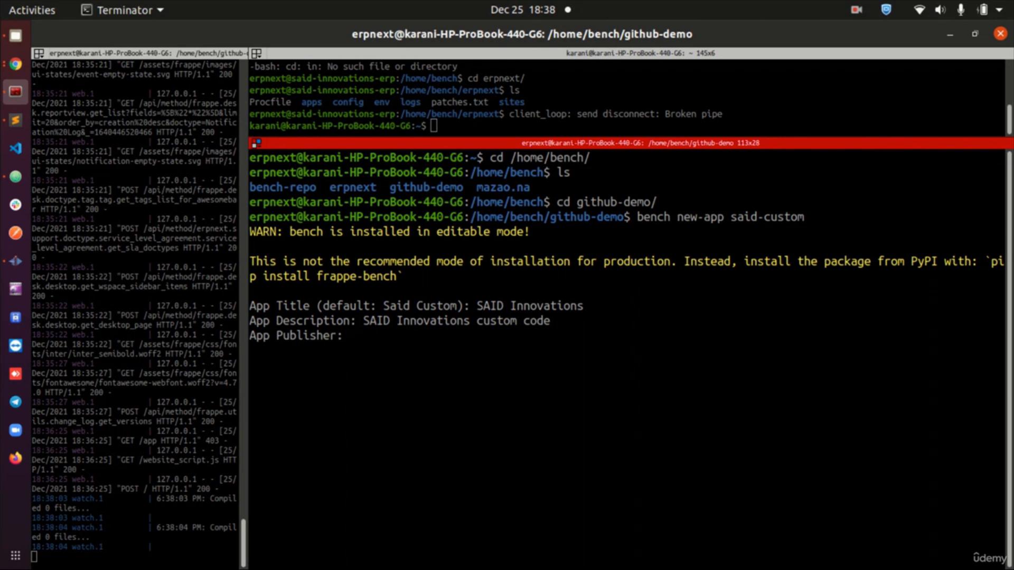
text(Geoffrey)
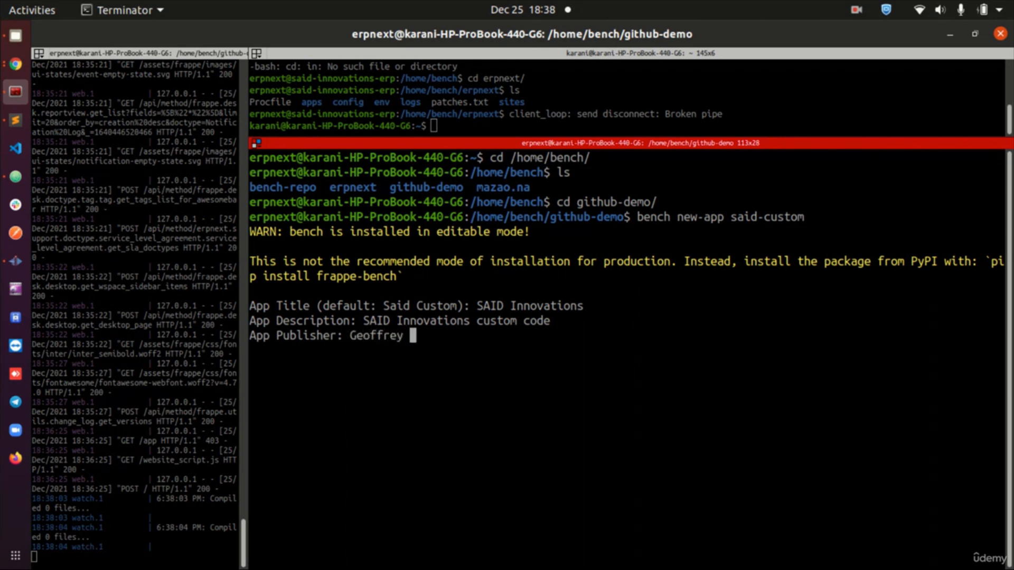
text(Karani)
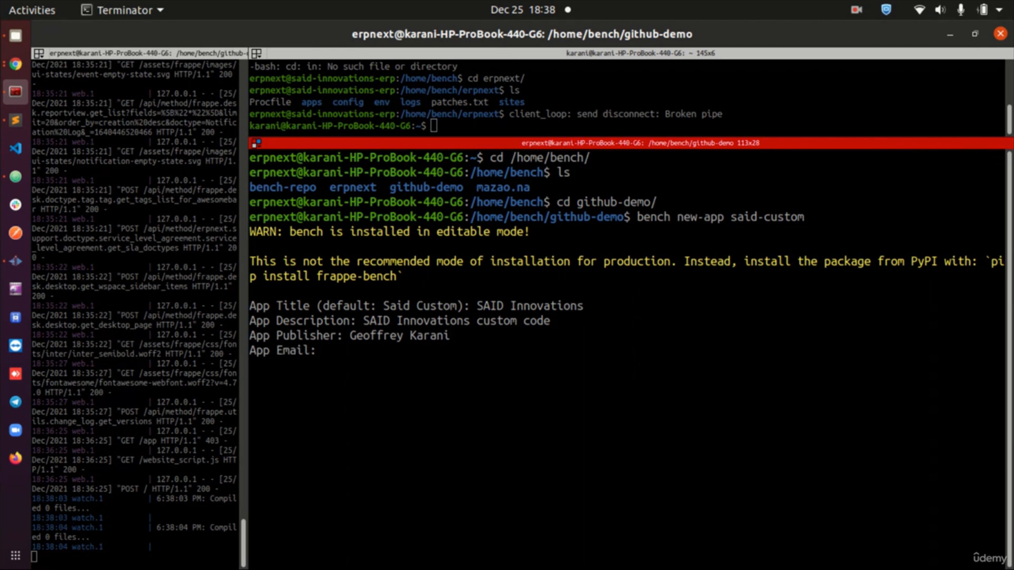
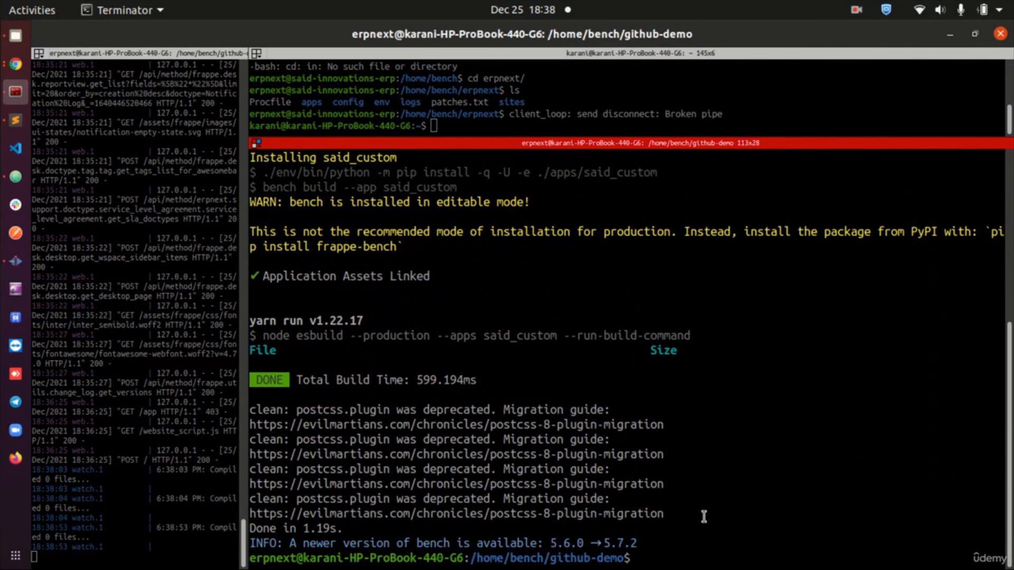
mouse_move(695, 356)
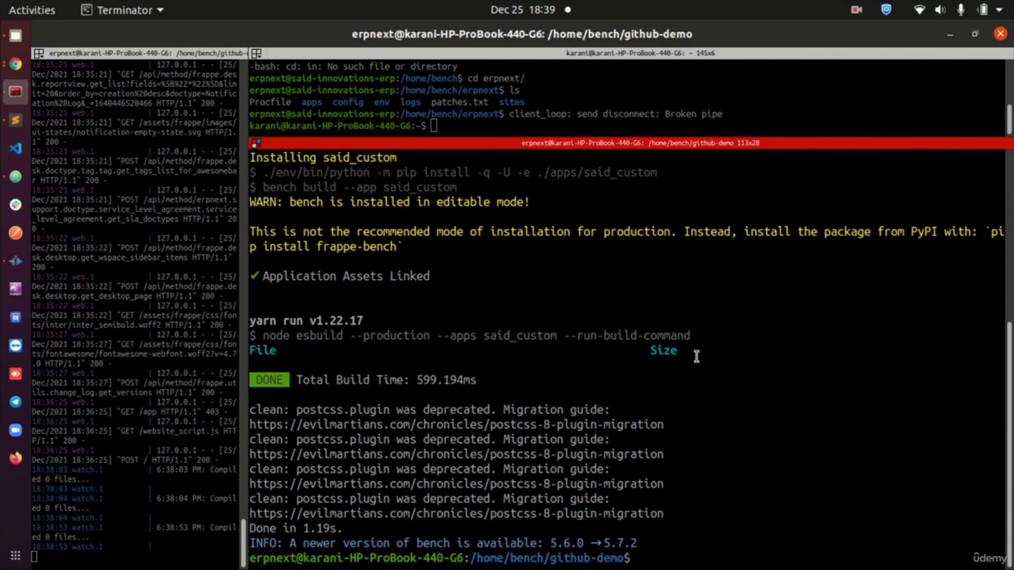
Run bench version and confirm said_custom 0.0.1 is listed with erpnext and frappe
text(bench version)
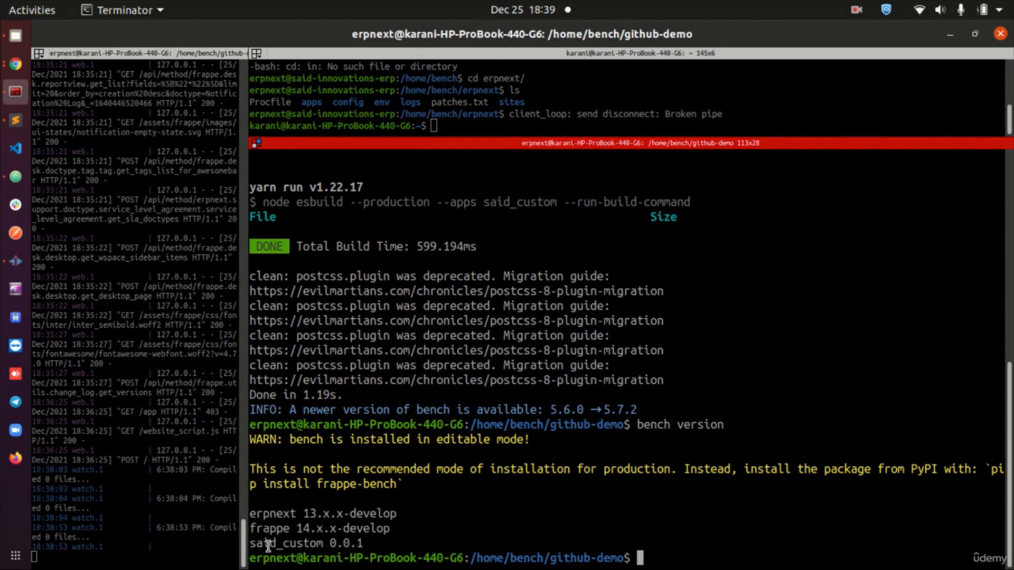
mouse_move(429, 535)
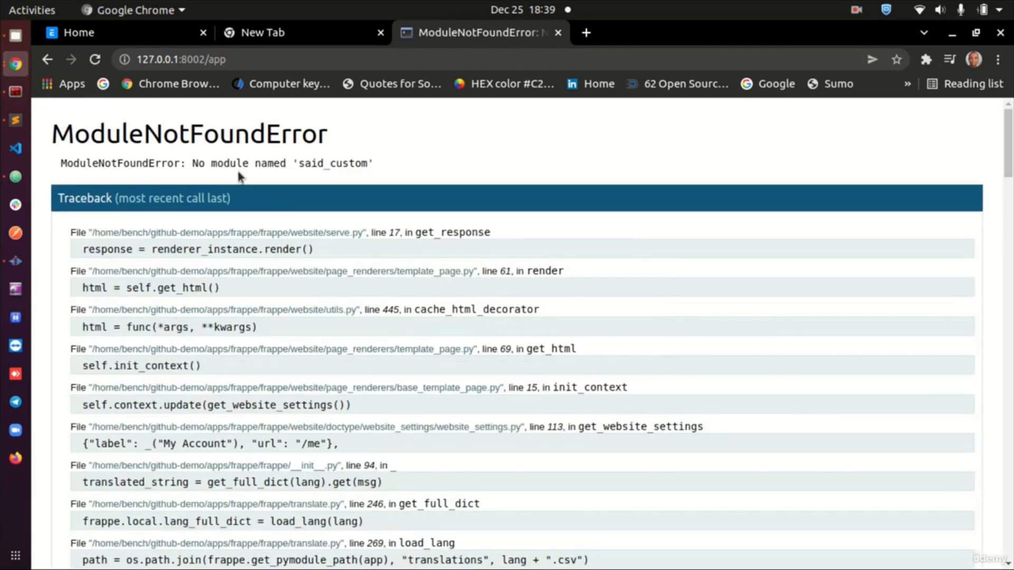
mouse_move(281, 180)
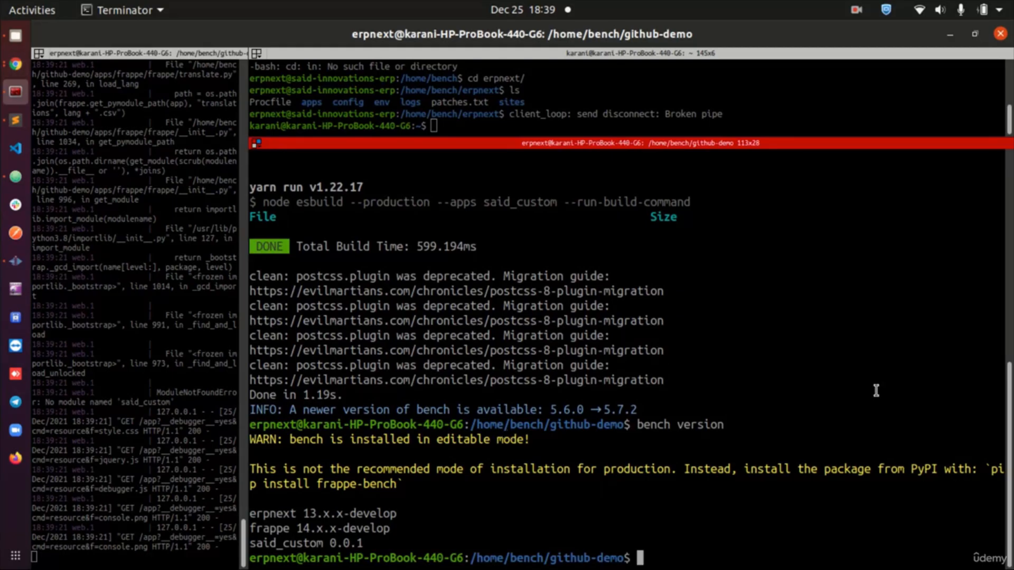
Run bench --site github.manage install-app said_custom, pasting the copied app name
text(bench --si)
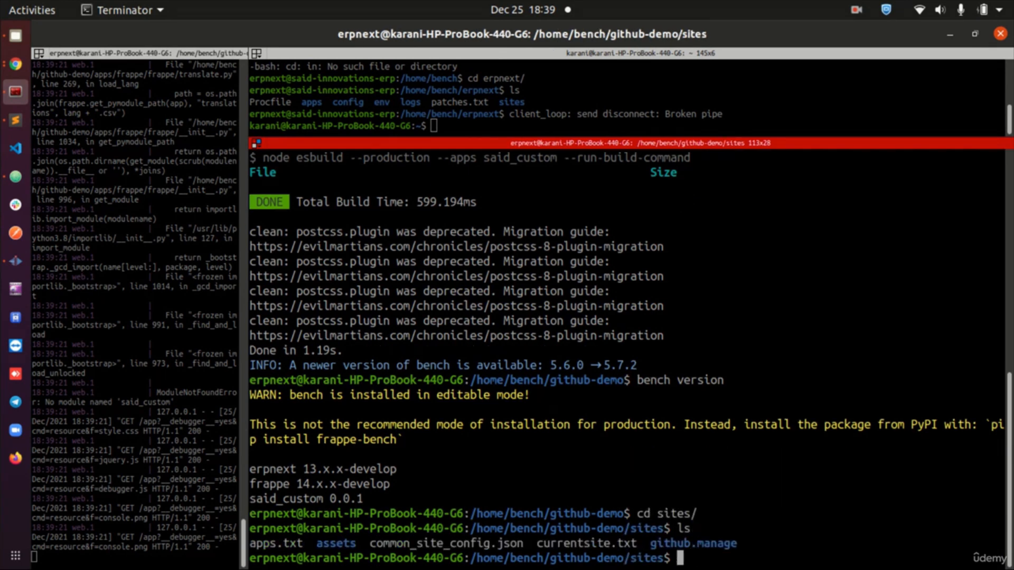
text(bench --site gi)
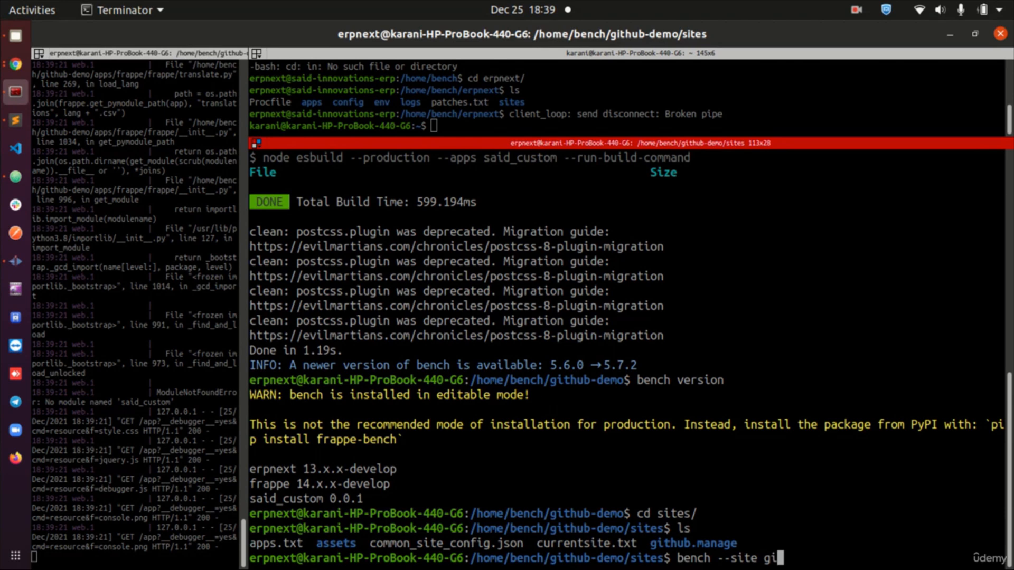
text(thub)
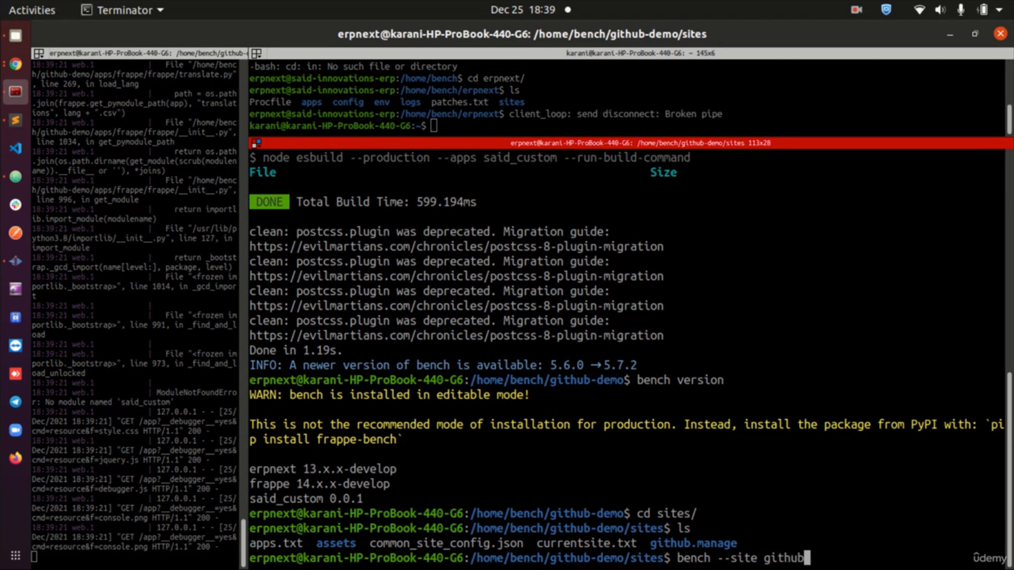
text(.manage)
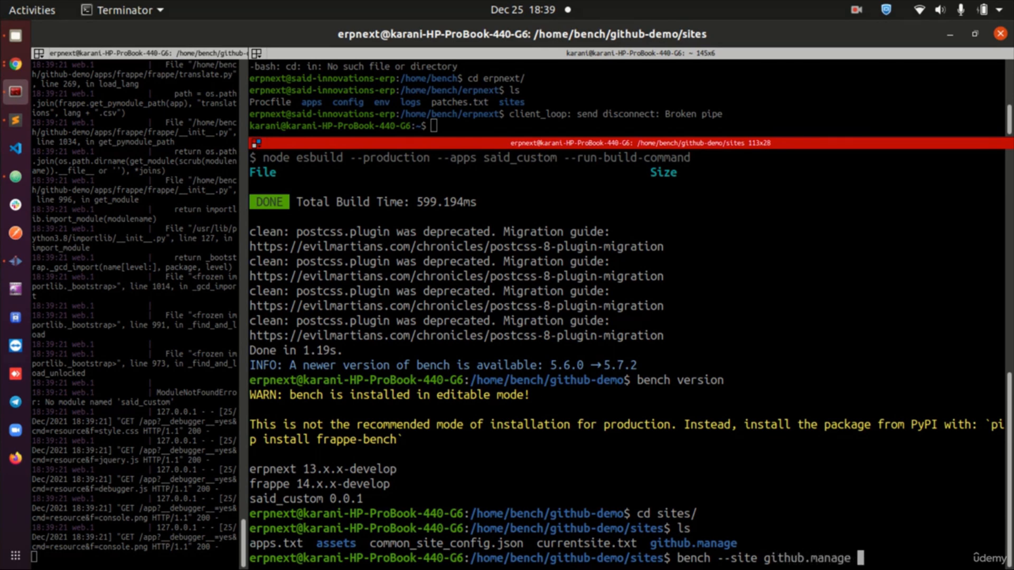
text(install-app)
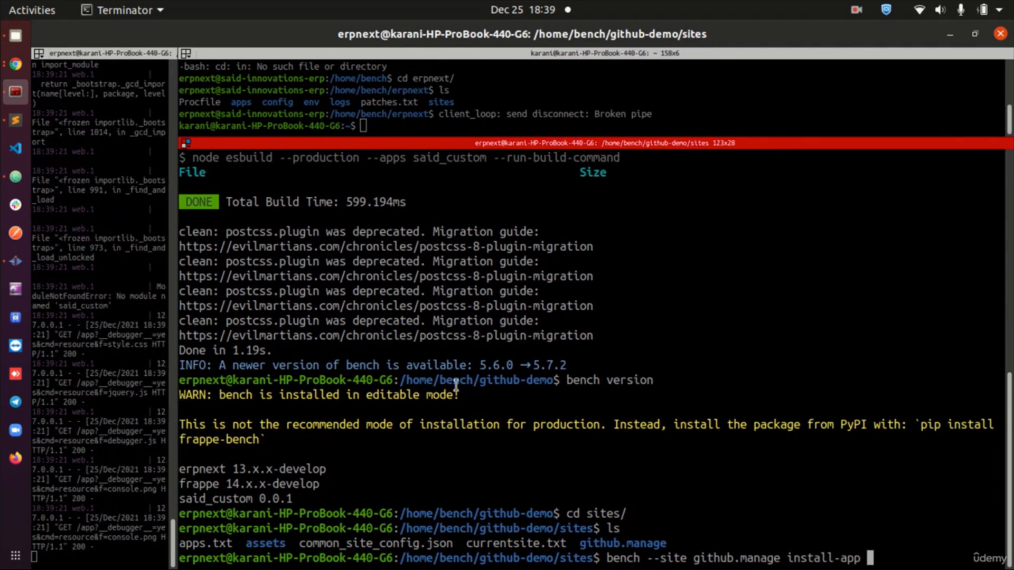
double_click(215, 499)
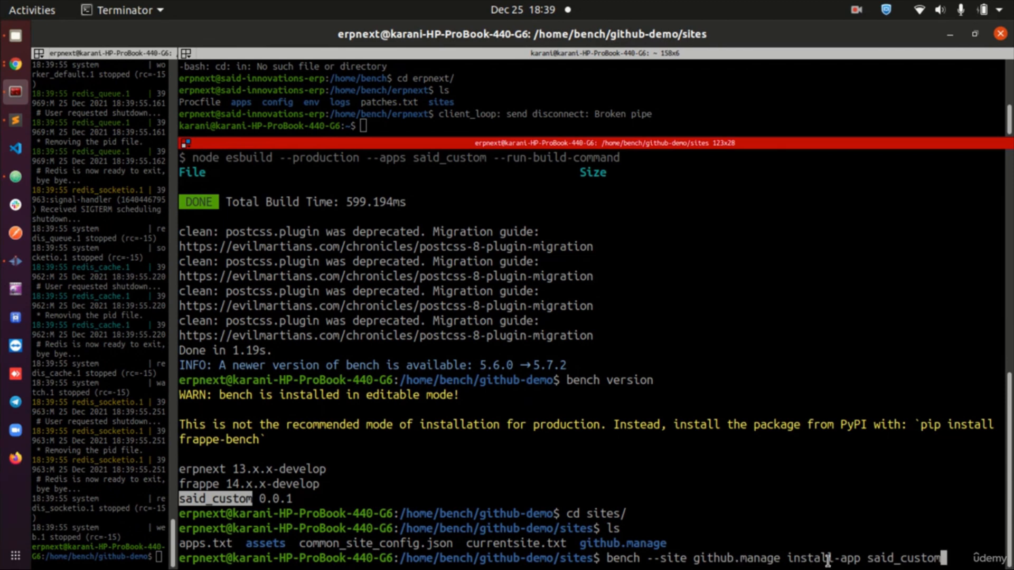
key(Return)
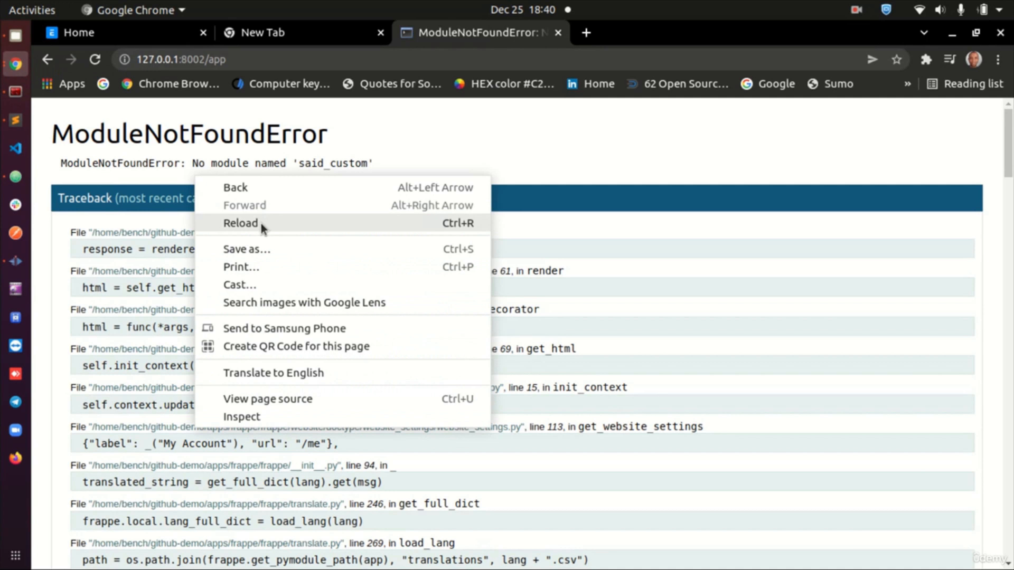
Reload ERPNext, sign in as Administrator and check Installed Apps shows SAID Innovations v0.0.1
click(240, 223)
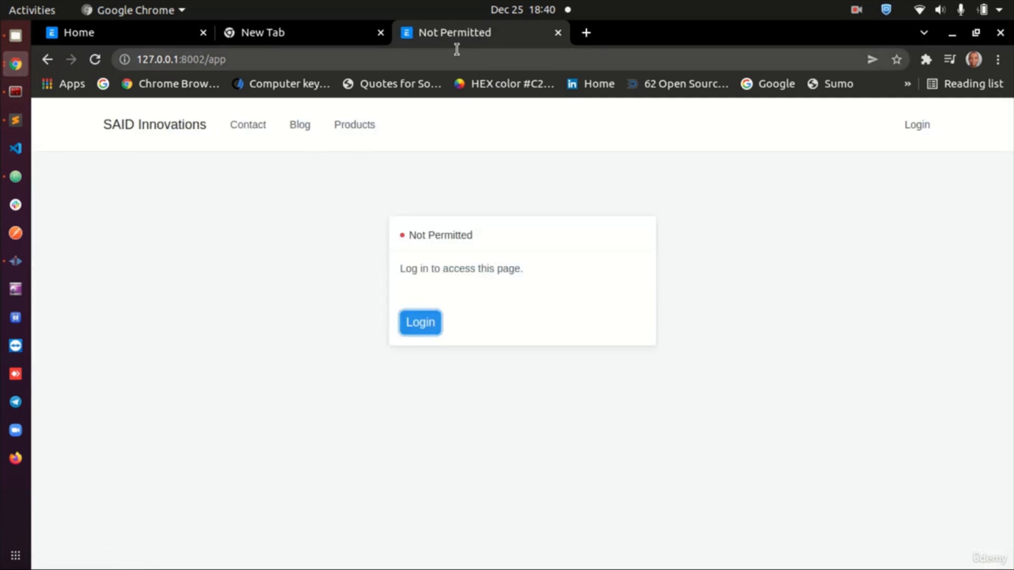
click(419, 322)
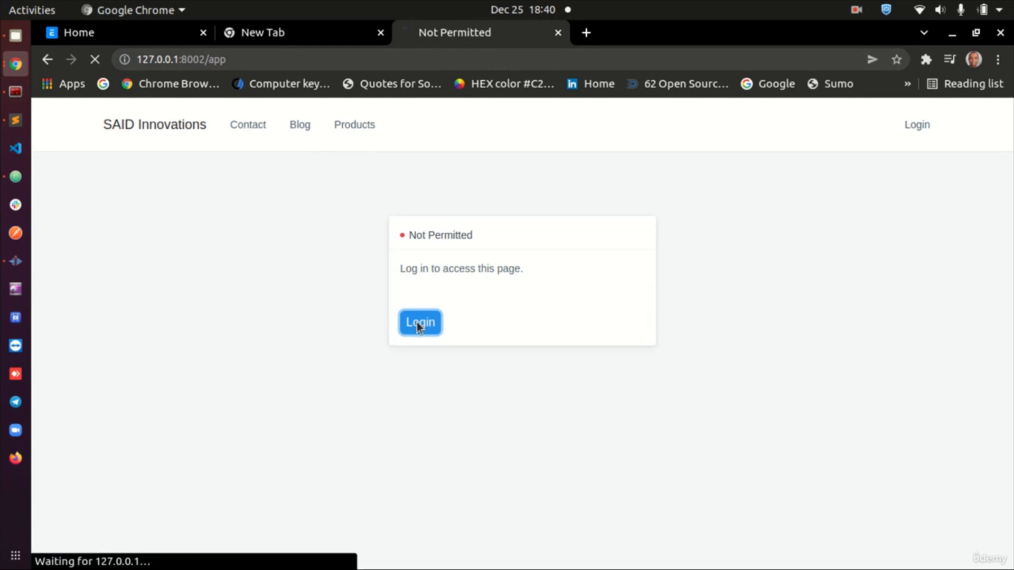
click(420, 322)
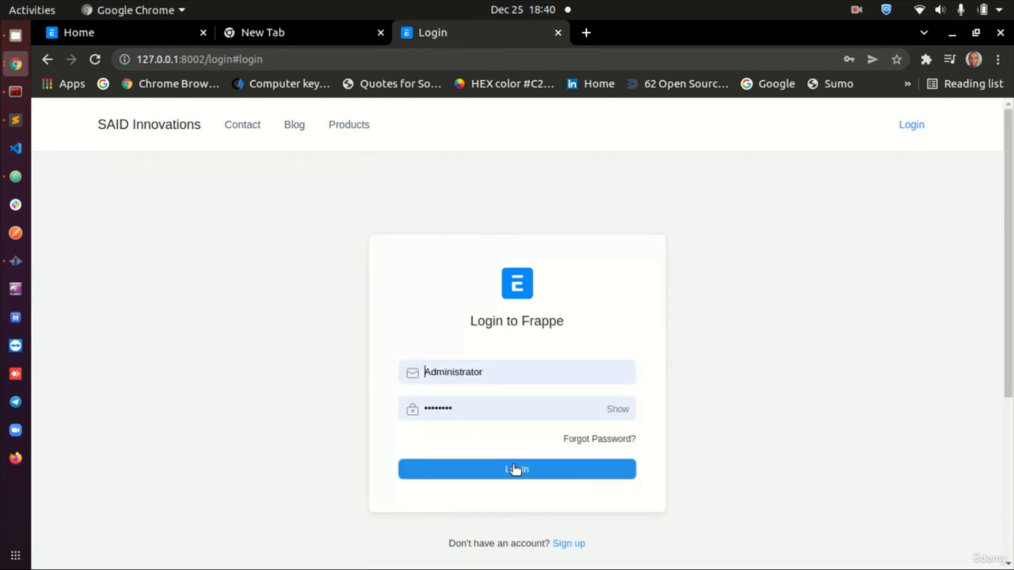
click(515, 469)
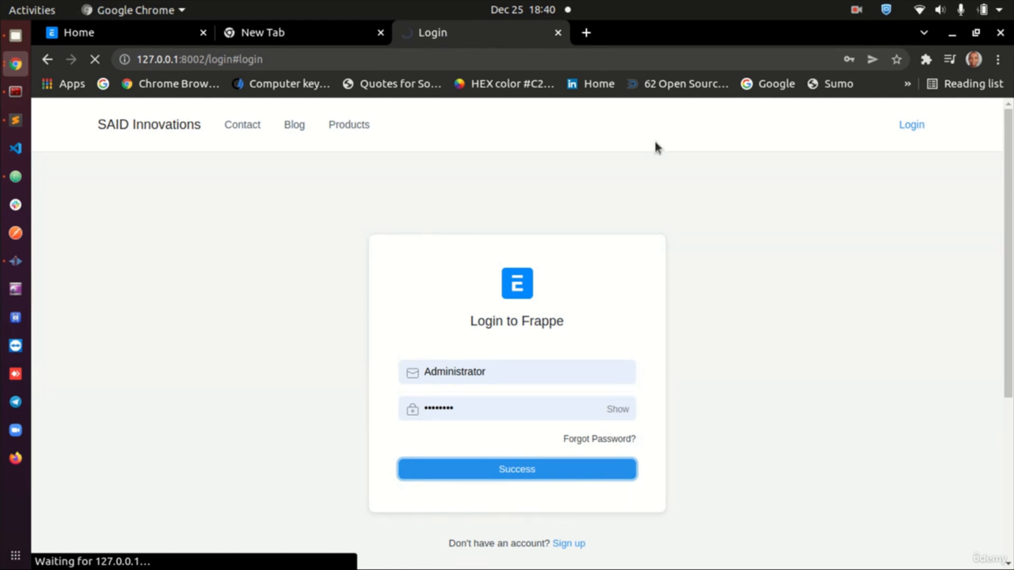
click(516, 469)
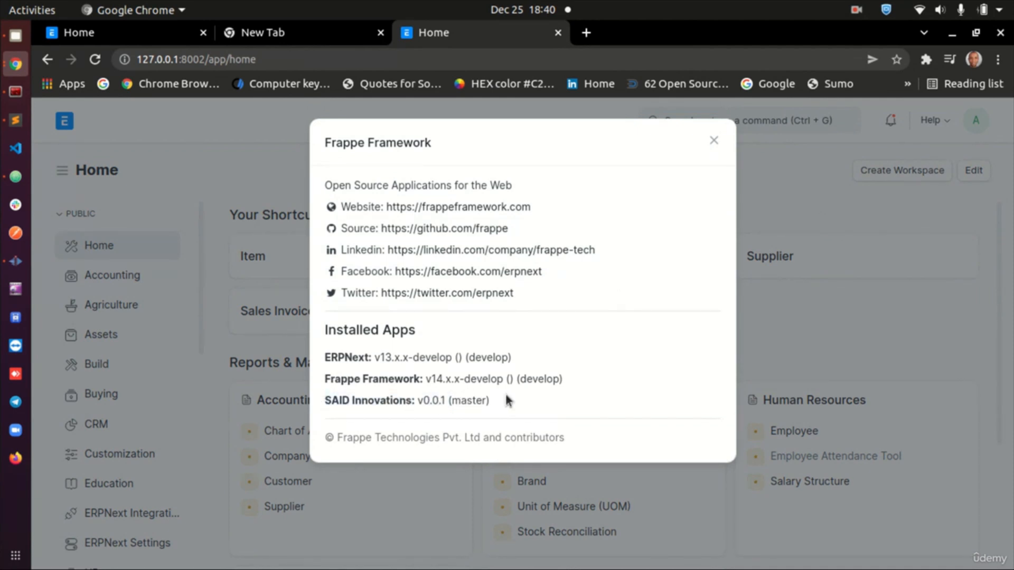
mouse_move(542, 395)
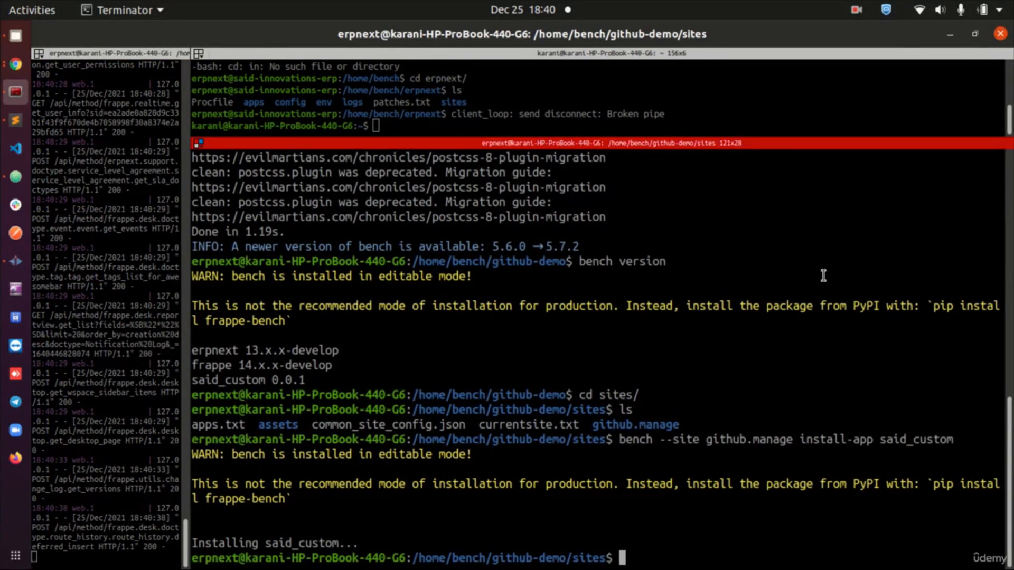
text(cd ..)
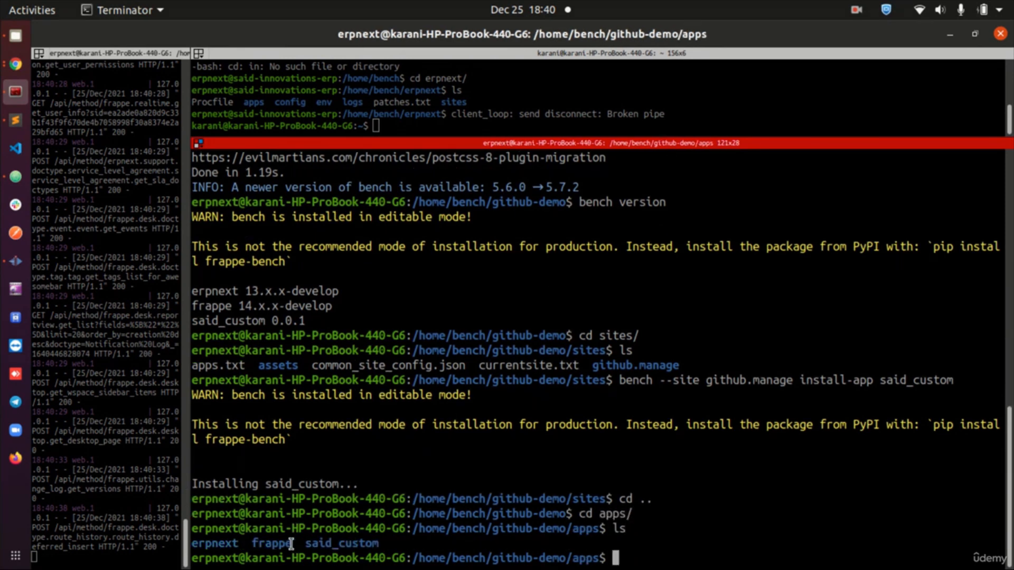
Go into apps/said_custom and run git status, showing a clean tree on branch master
text(cle)
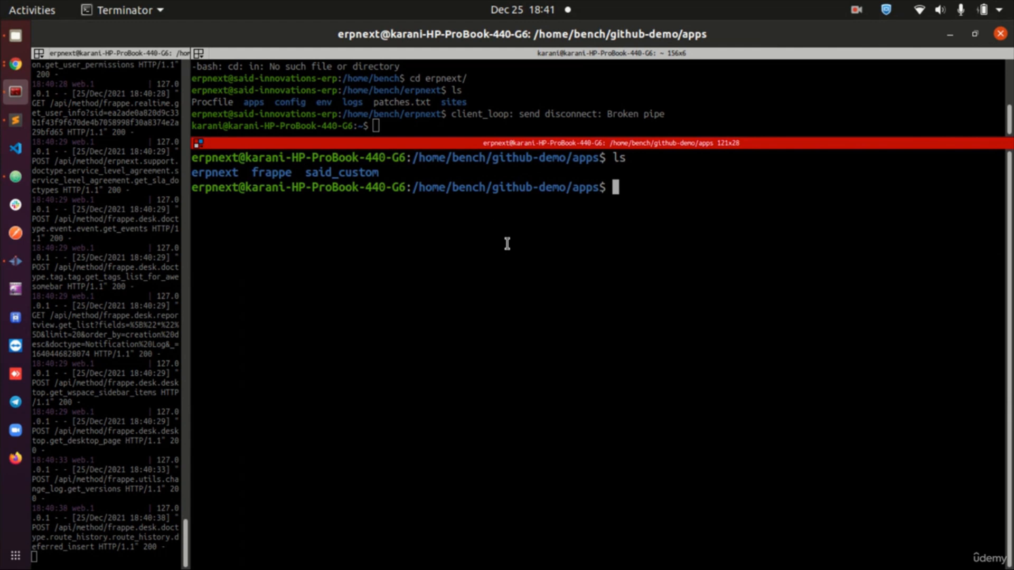
text(cd said_custom/)
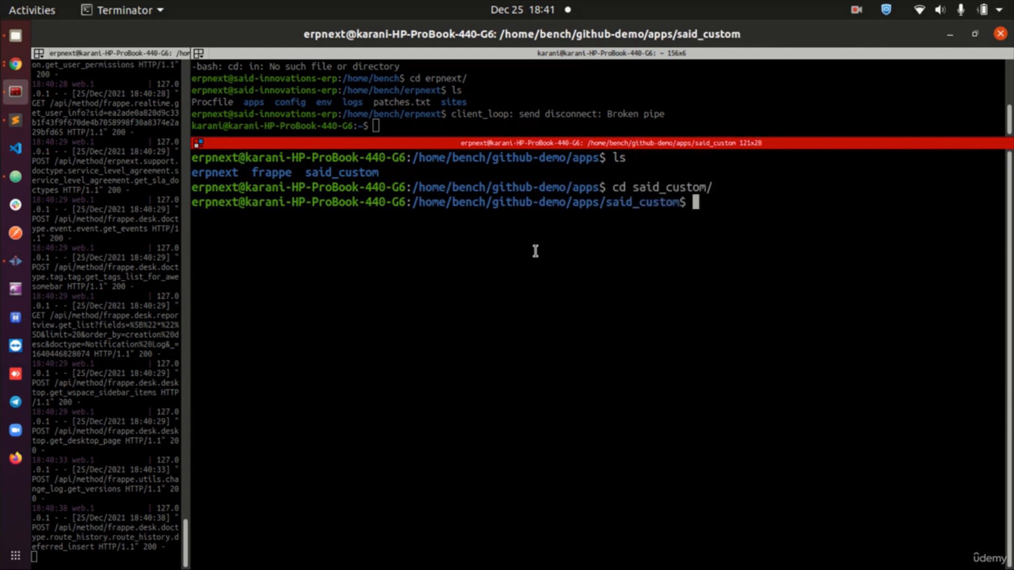
text(ls)
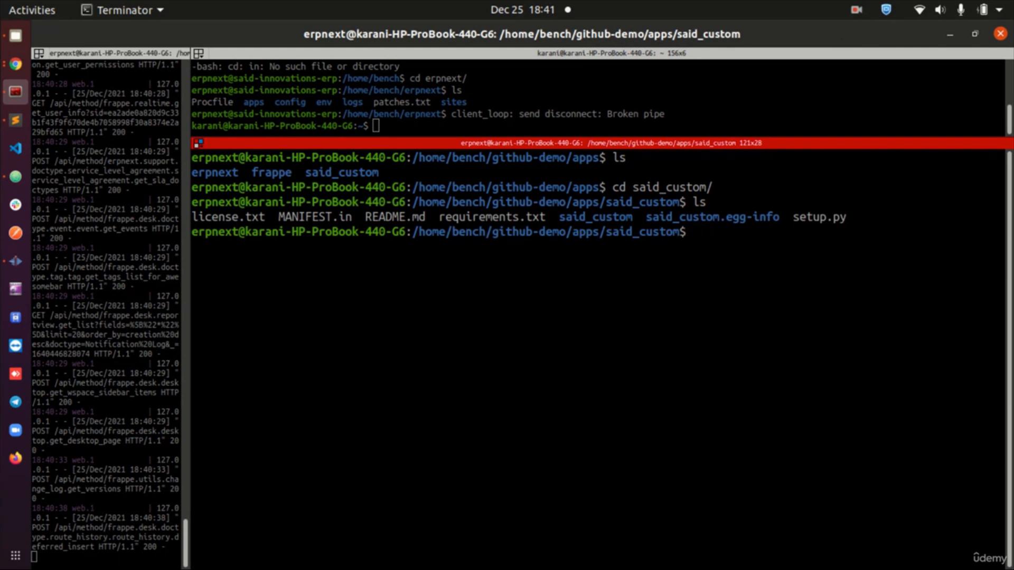
text(git status)
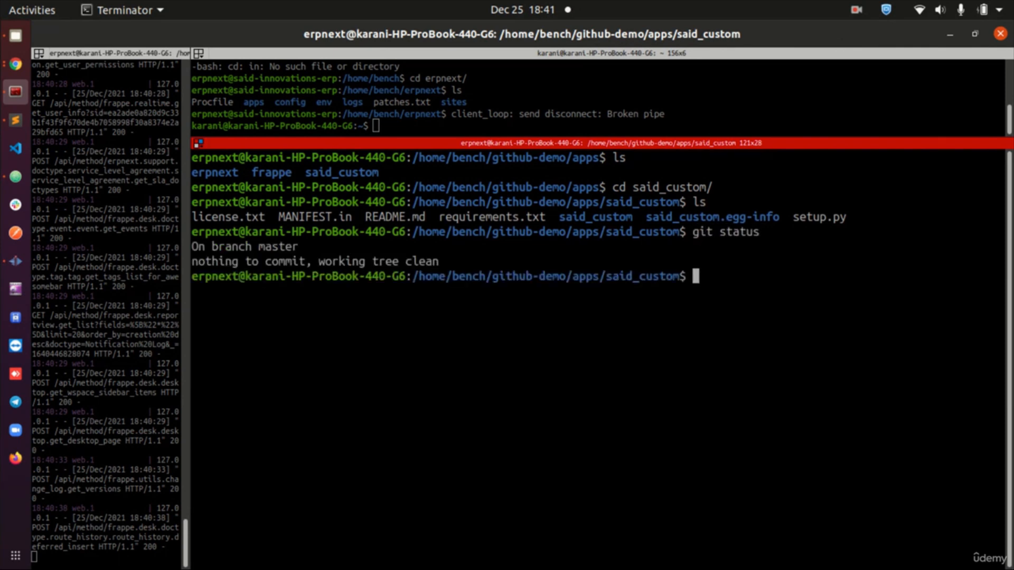
mouse_move(470, 273)
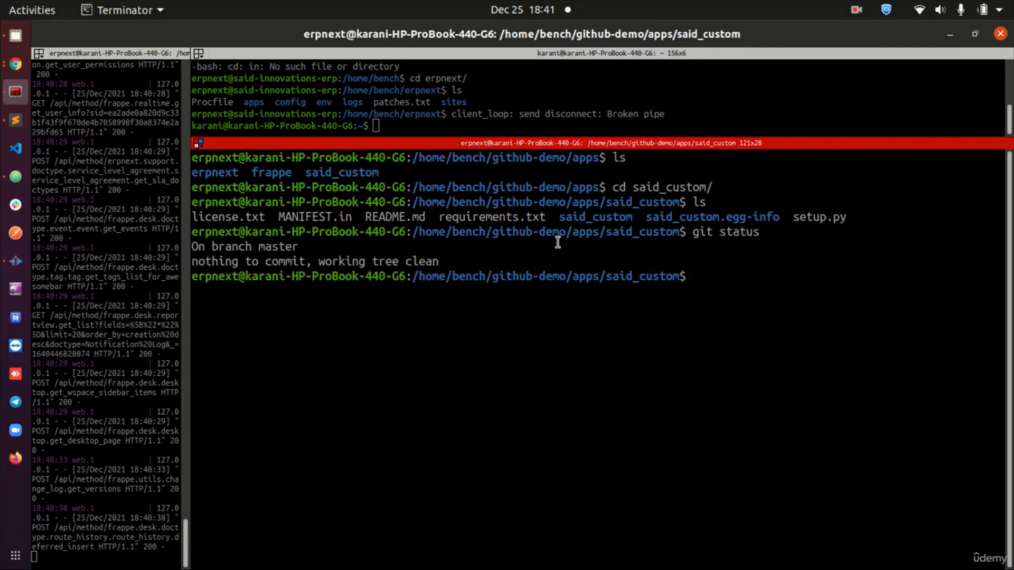
double_click(630, 276)
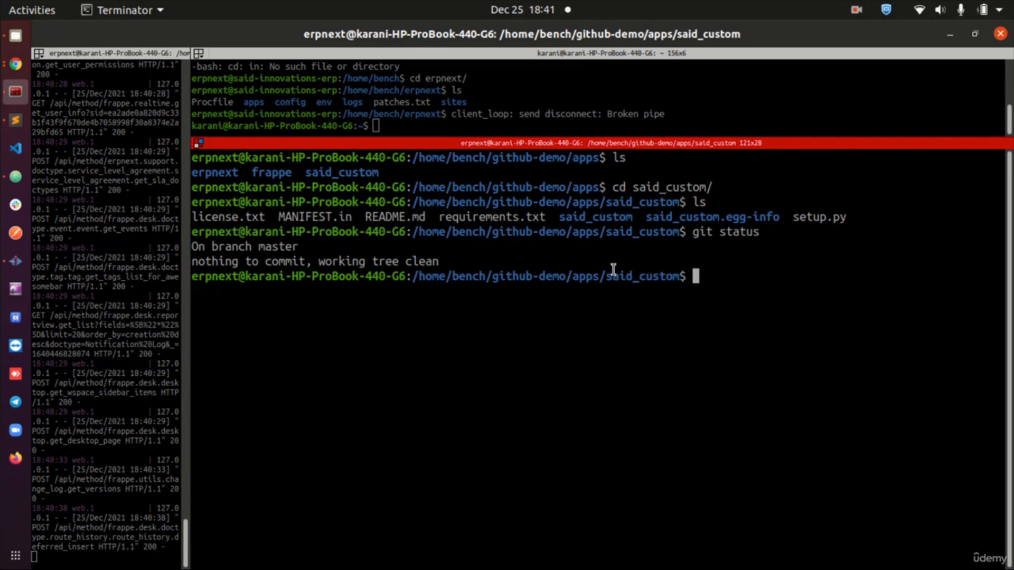
double_click(637, 276)
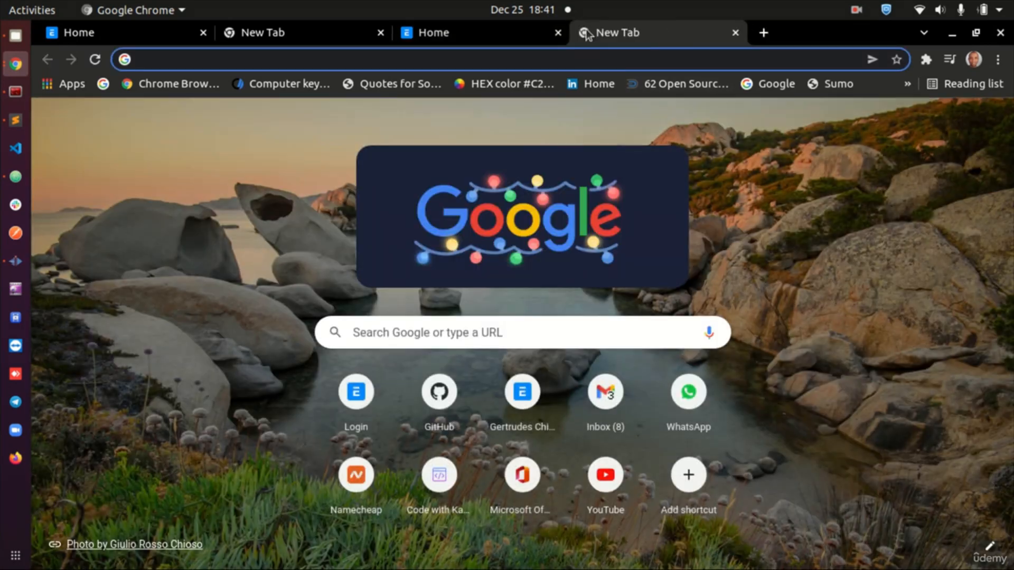
Open GitHub in Chrome and navigate to the empty github-demo repository
click(440, 392)
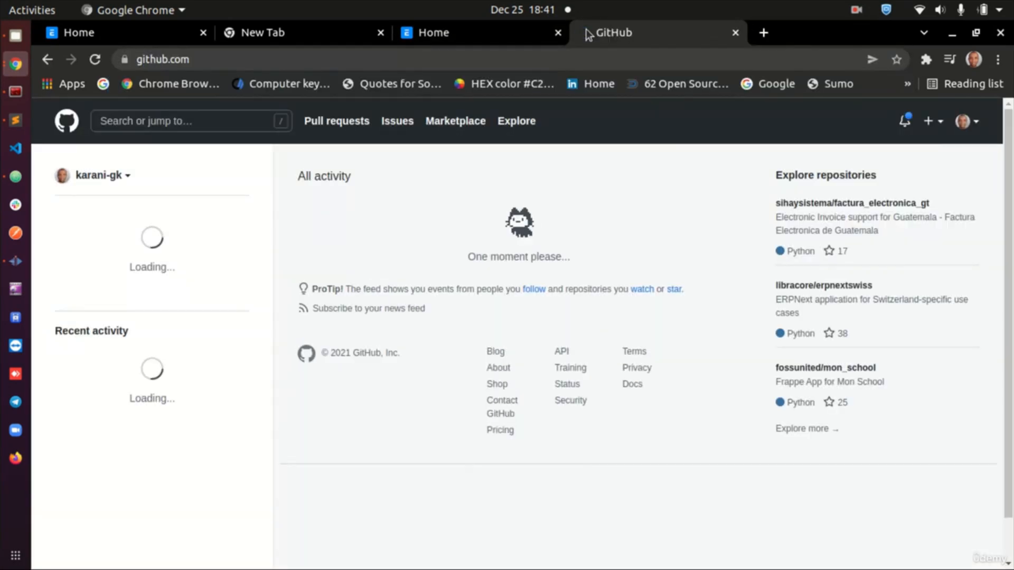
click(100, 175)
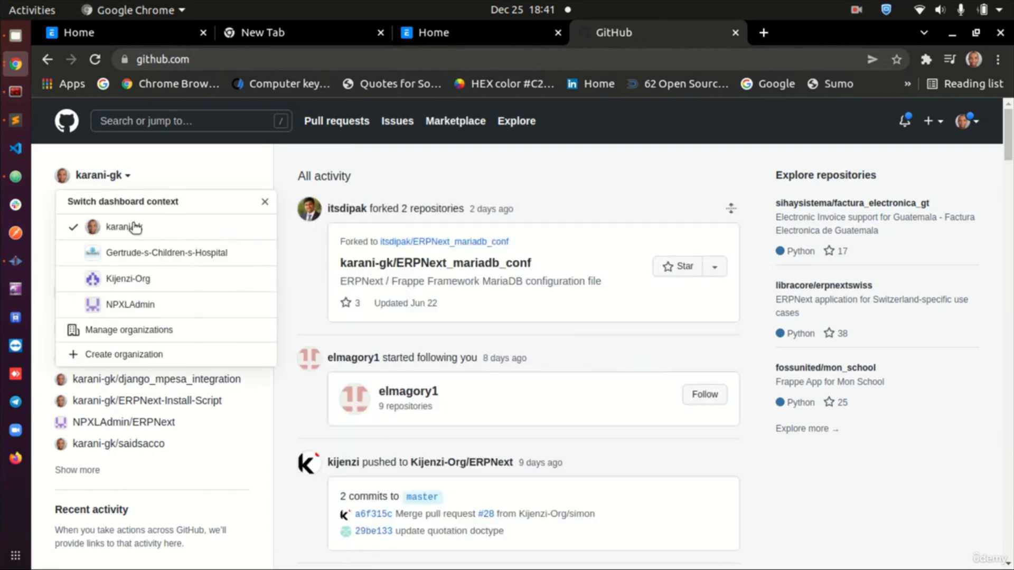
mouse_move(129, 304)
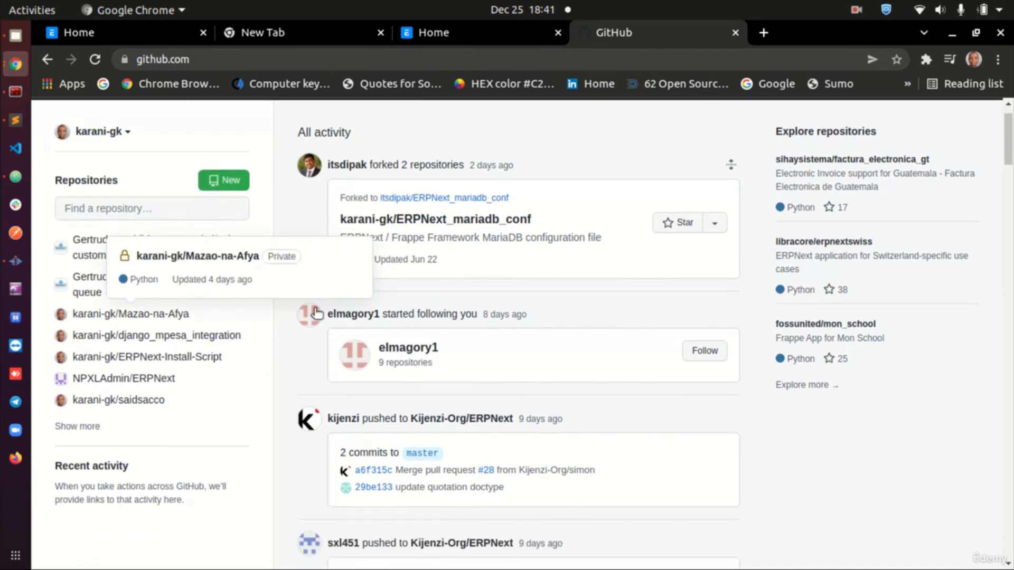
scroll(down, 3)
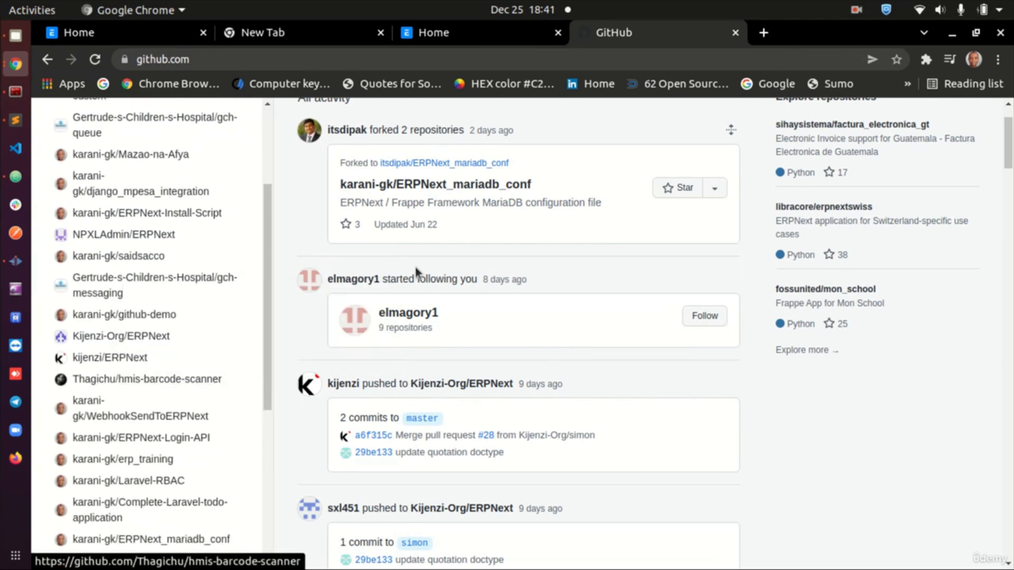
click(125, 314)
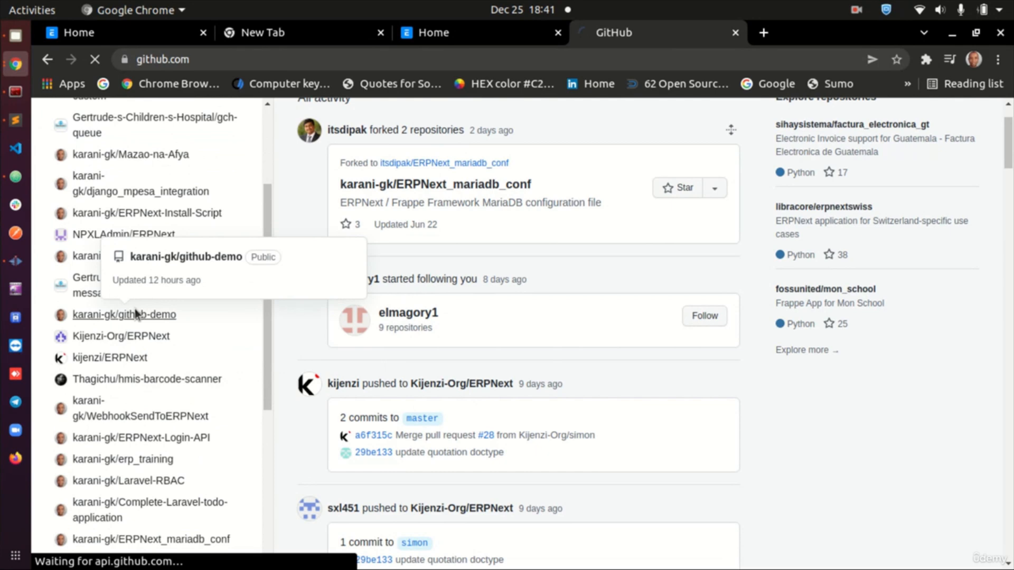
click(122, 315)
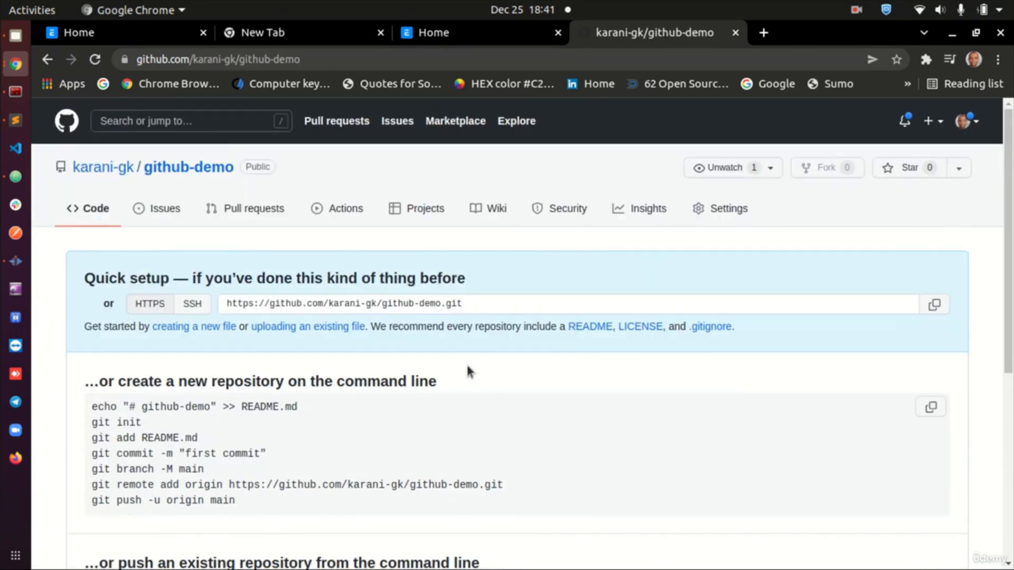
mouse_move(198, 188)
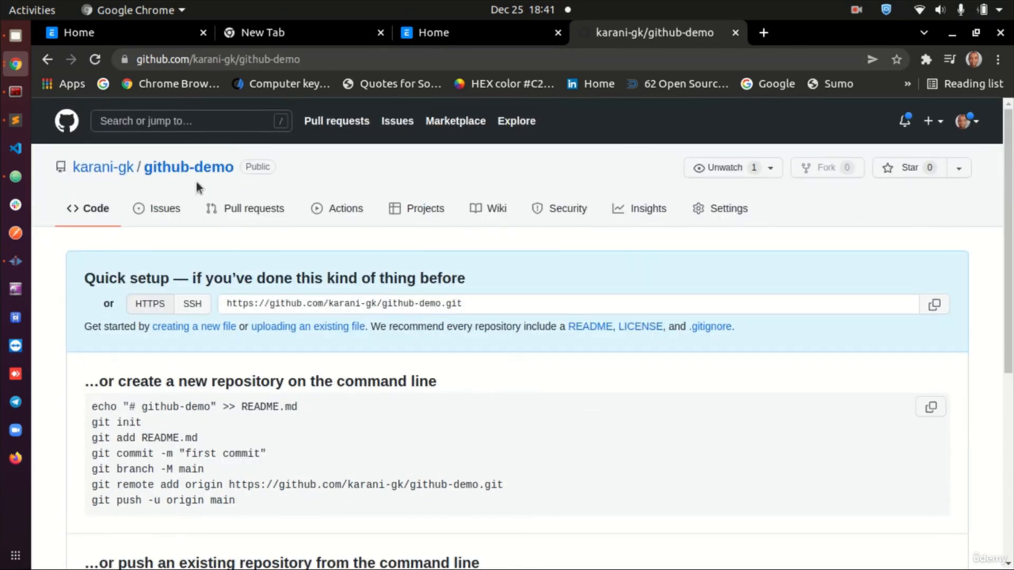
mouse_move(188, 166)
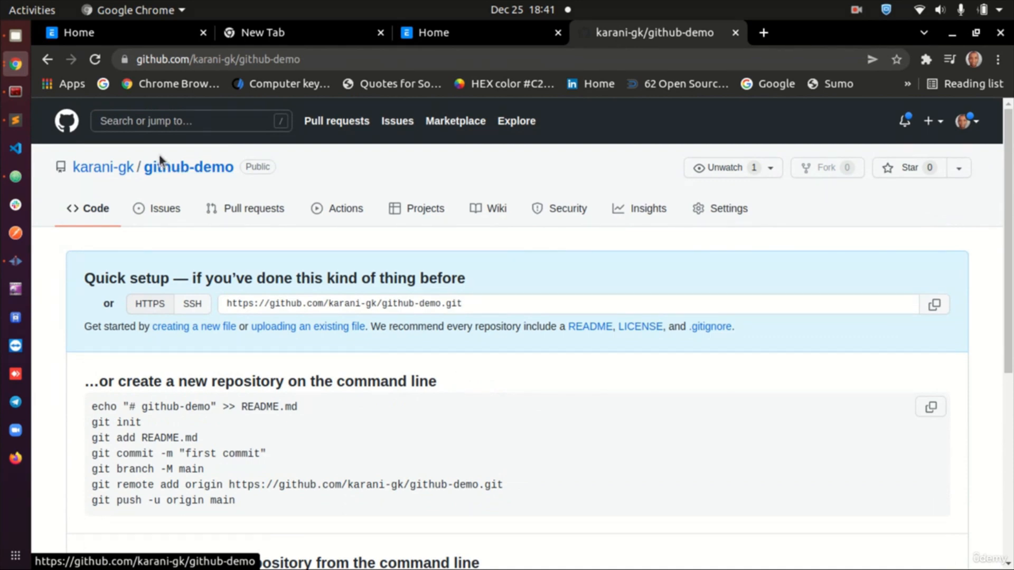
Scroll to the command-line setup instructions and select the git init command to copy
scroll(down, 3)
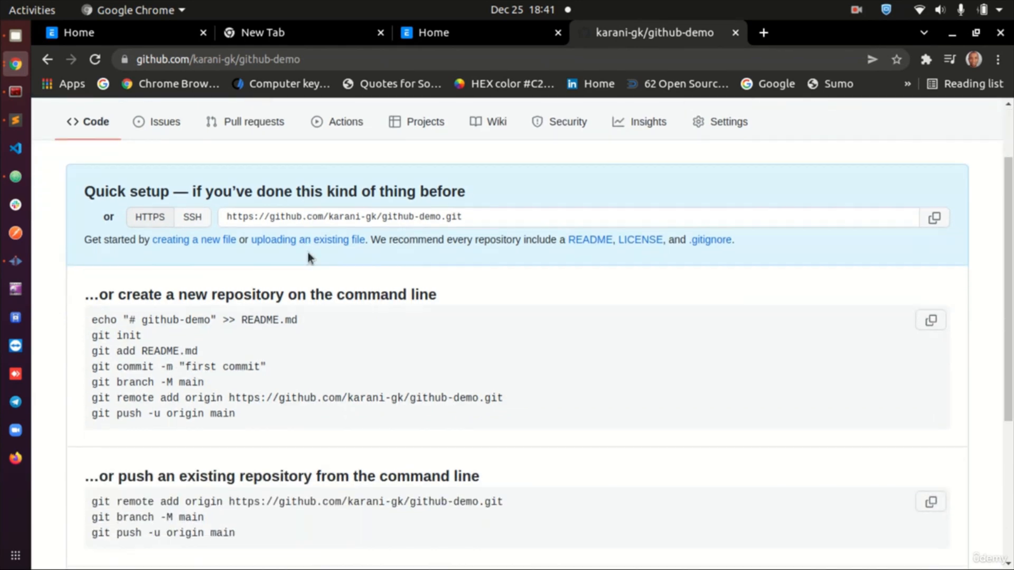
scroll(down, 3)
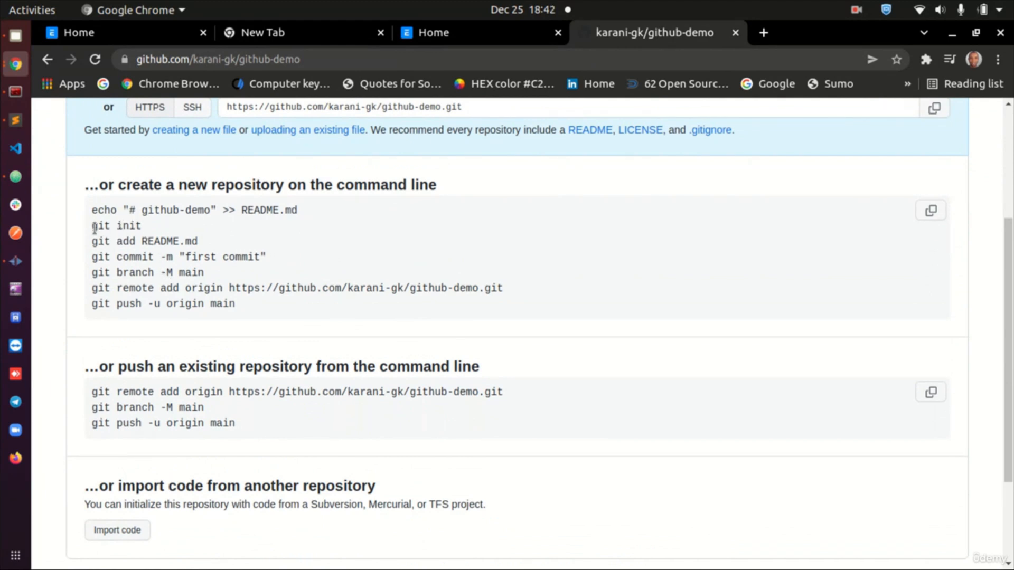
double_click(115, 224)
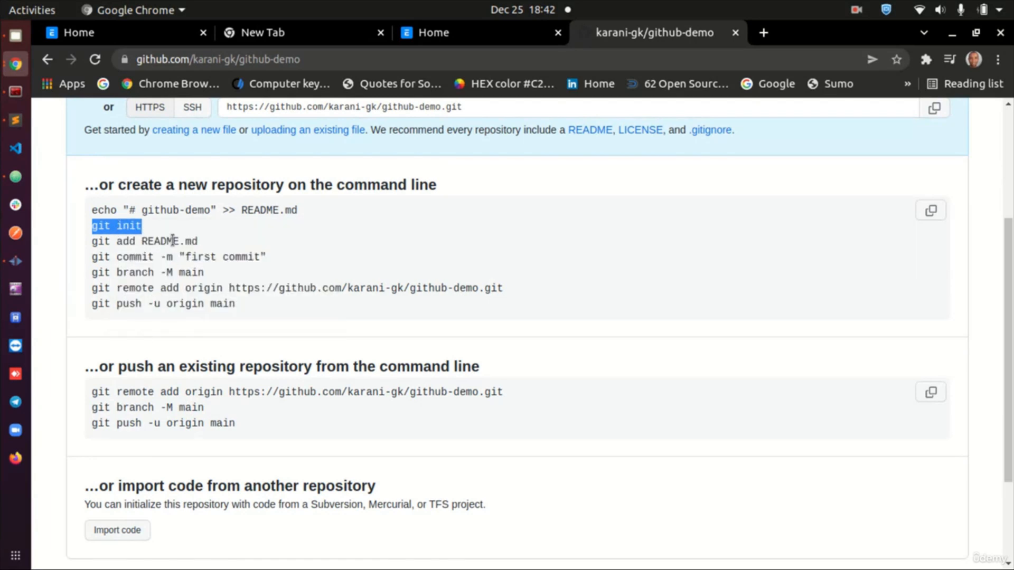
mouse_move(131, 287)
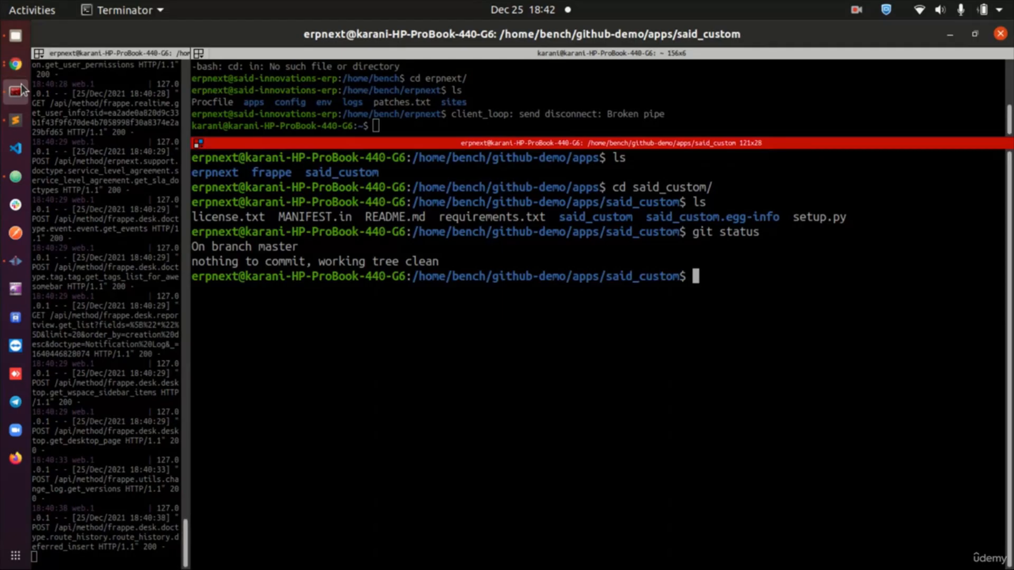
Run git init in said_custom, which reinitializes the existing repository
text(git init)
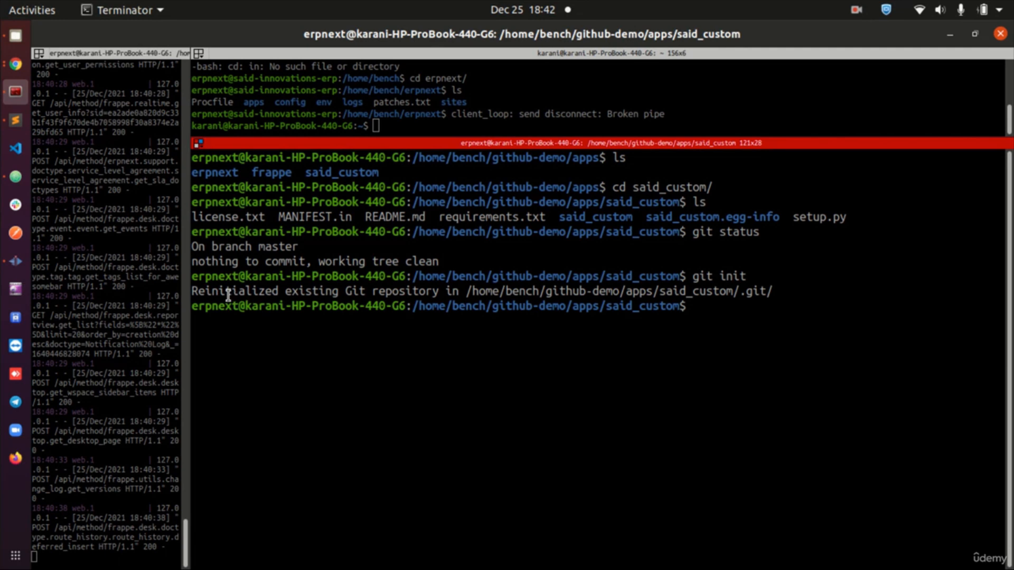
drag(232, 290, 770, 290)
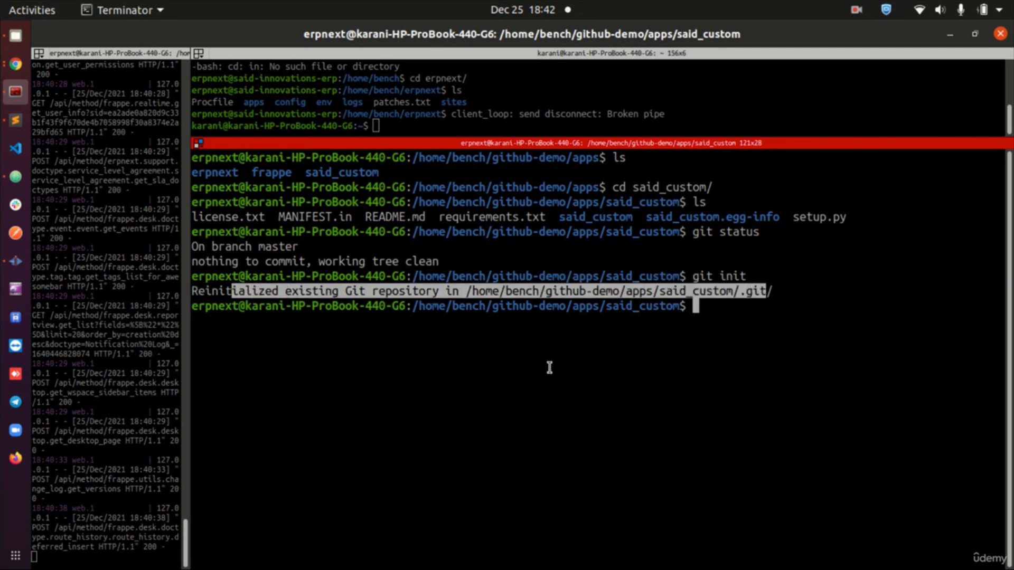
click(654, 32)
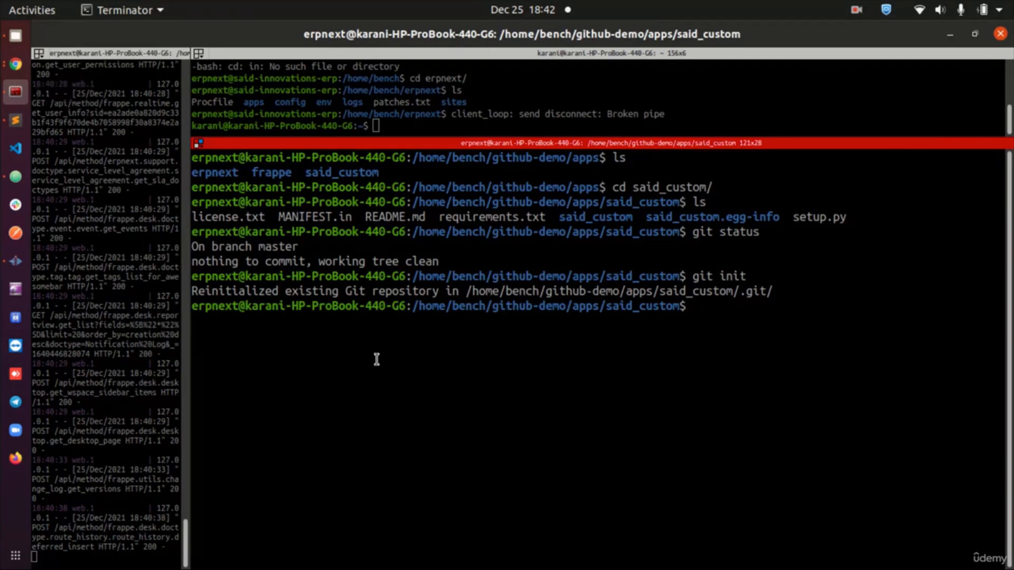
Stage README.md, check git status and commit with message 'first commit'
text(git add README.md)
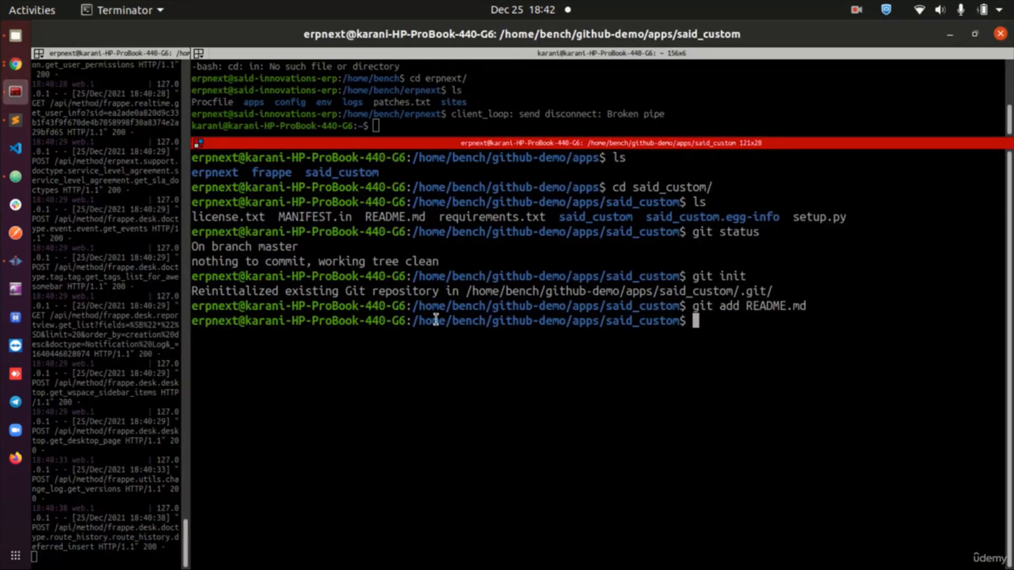
text(git status)
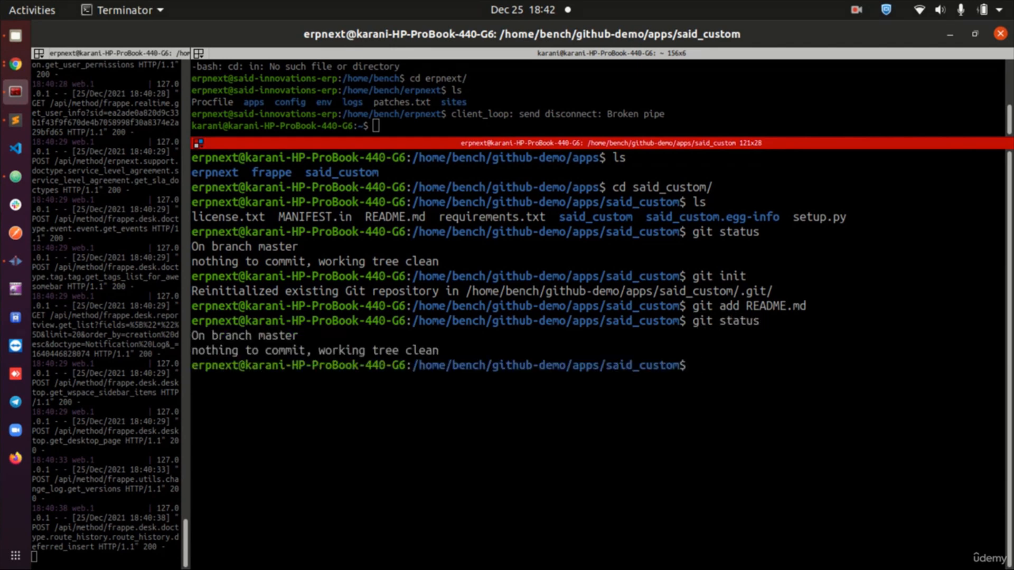
text(git commit -m "first commit")
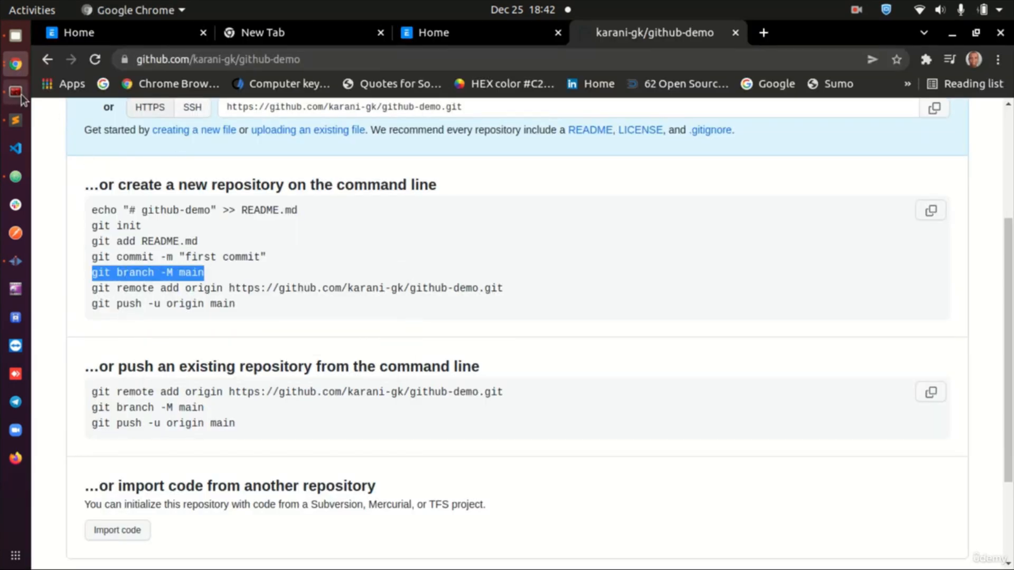
click(15, 91)
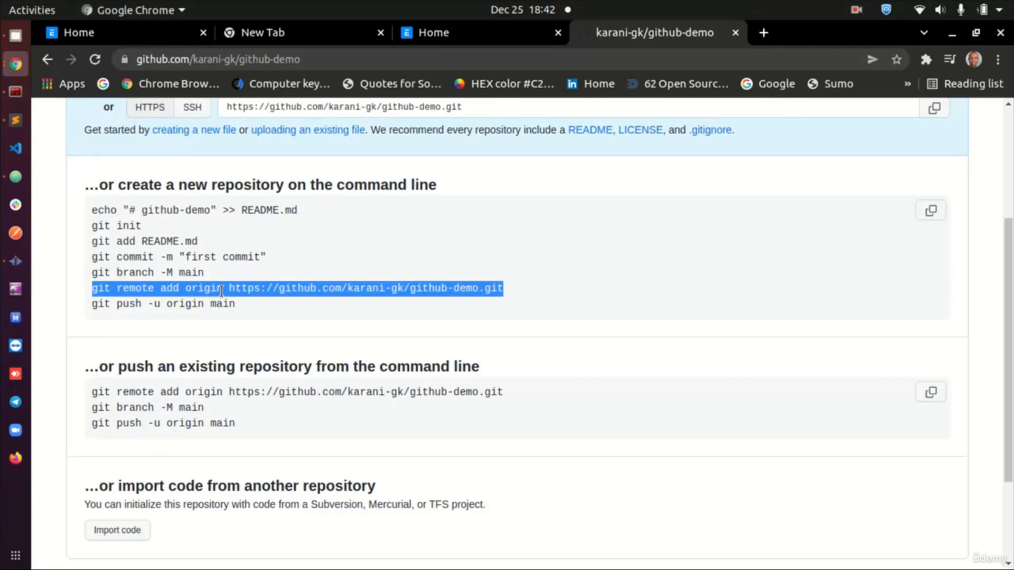
mouse_move(327, 292)
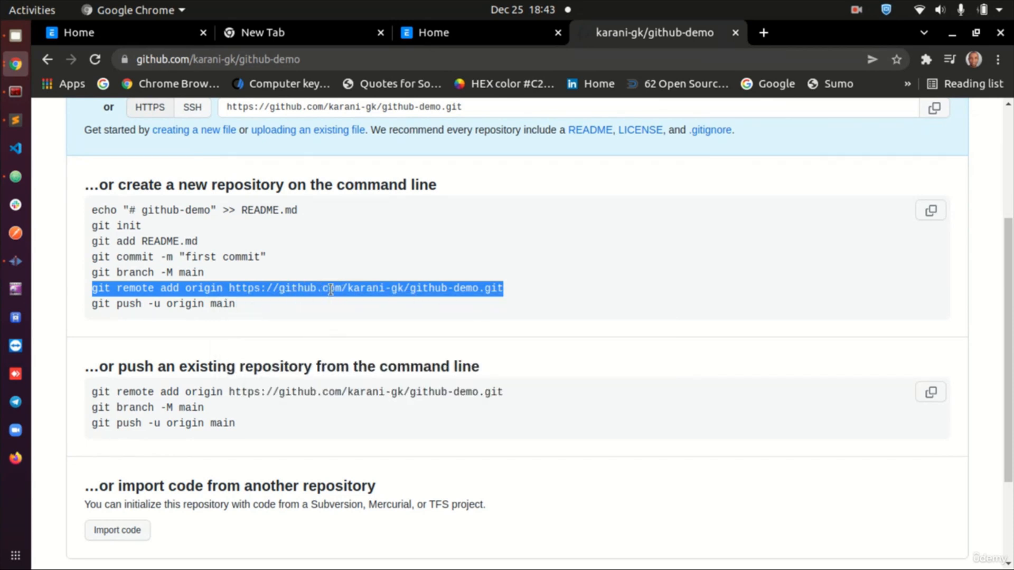
mouse_move(16, 100)
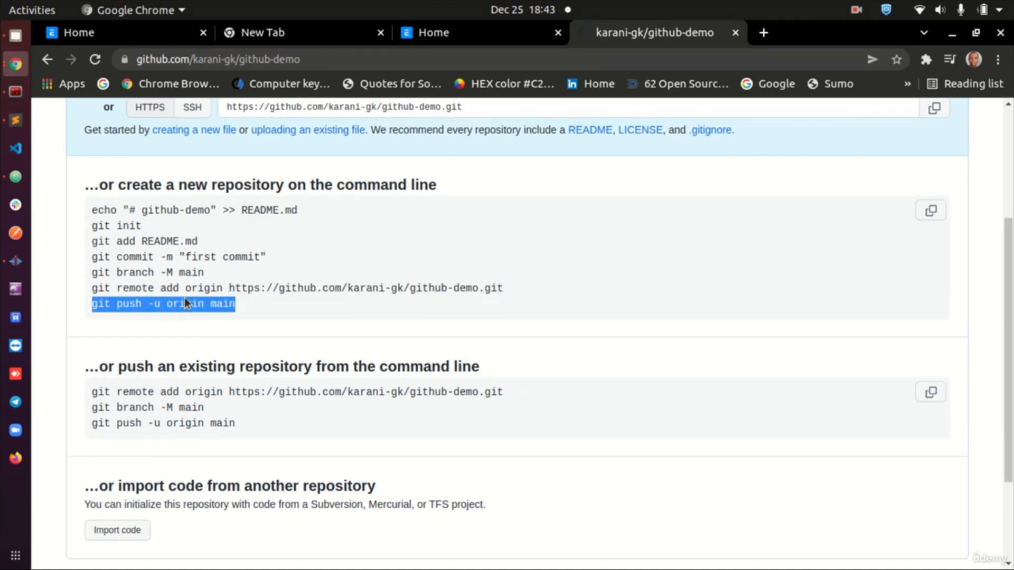
Run git push -u origin main and authenticate as karani-gk to push to github-demo
click(15, 92)
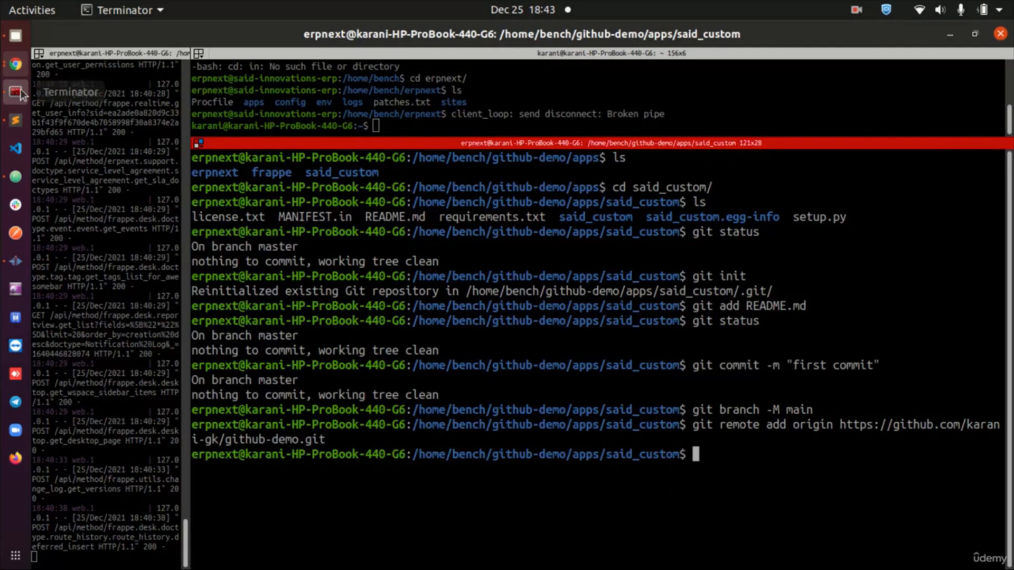
text(git push -u origin main)
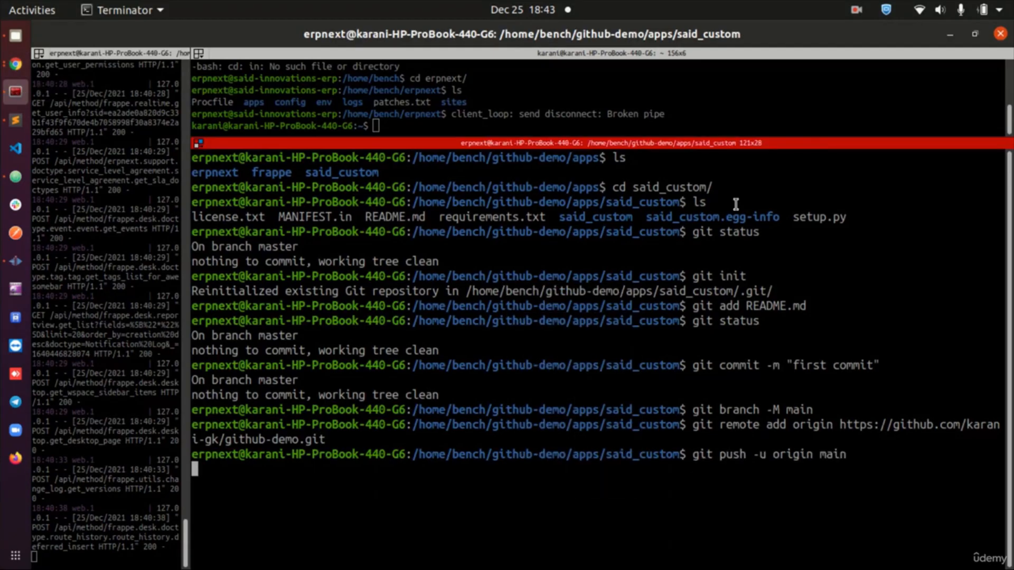
text(k)
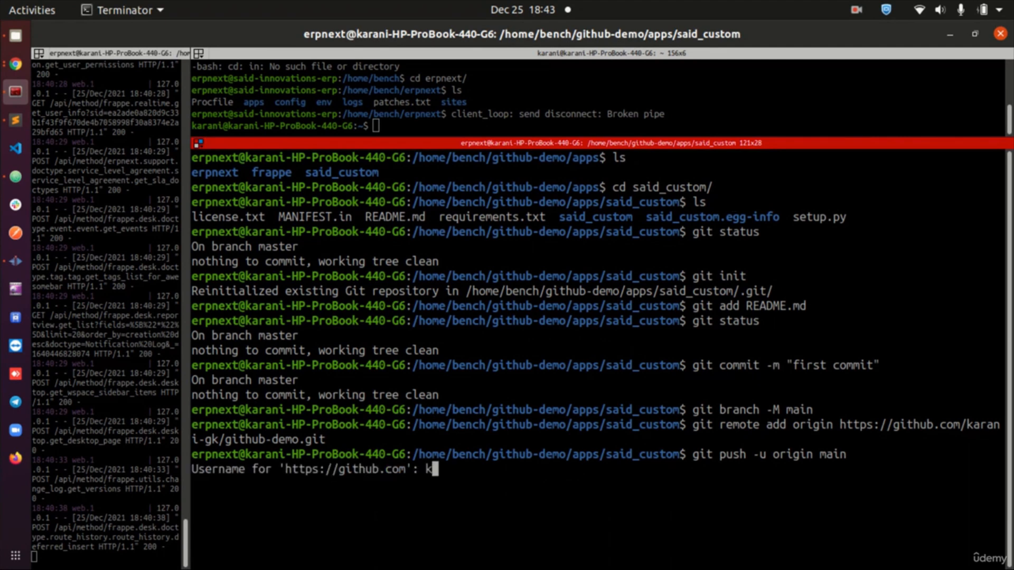
text(arani)
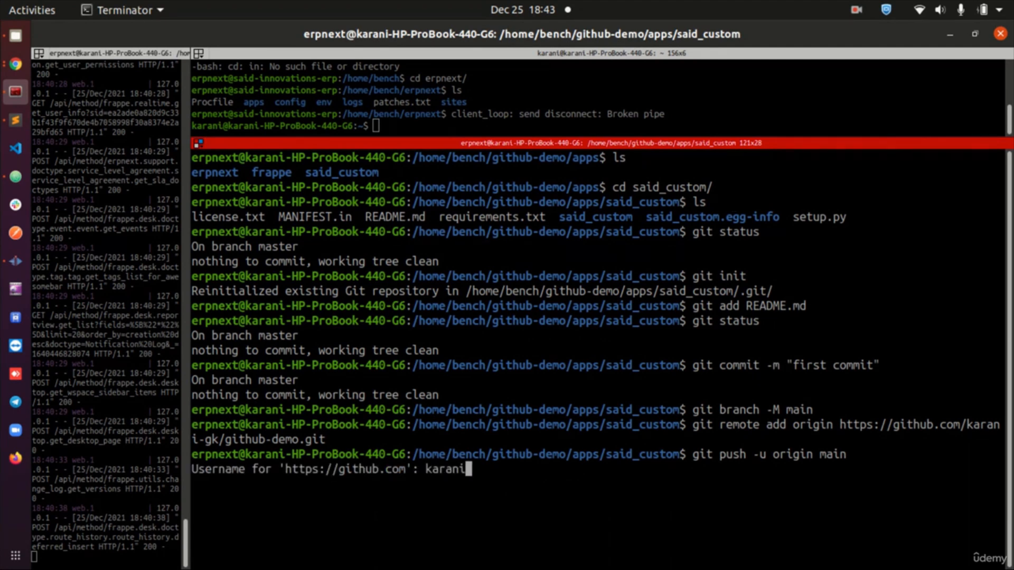
text(-gk)
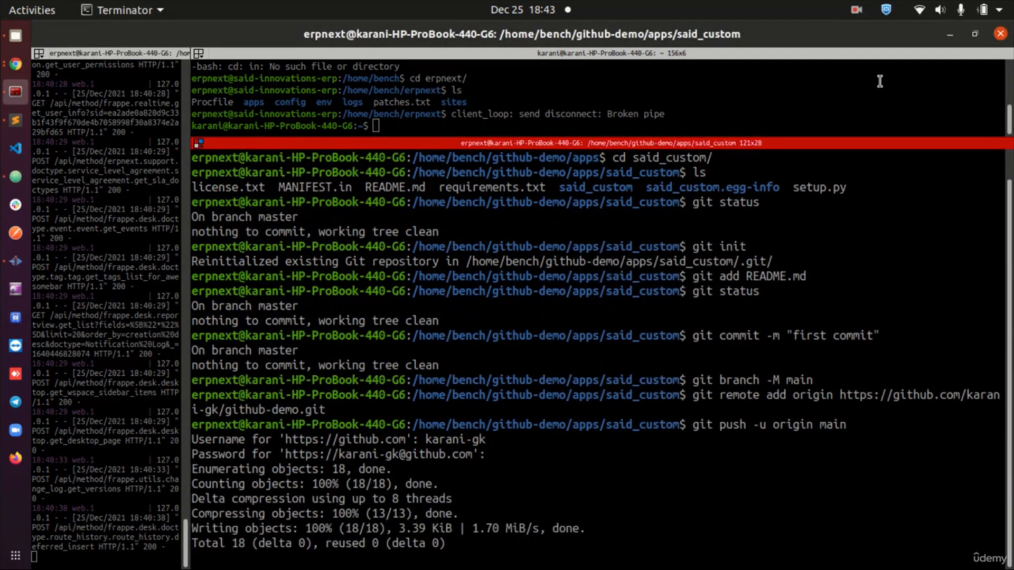
scroll(down, 3)
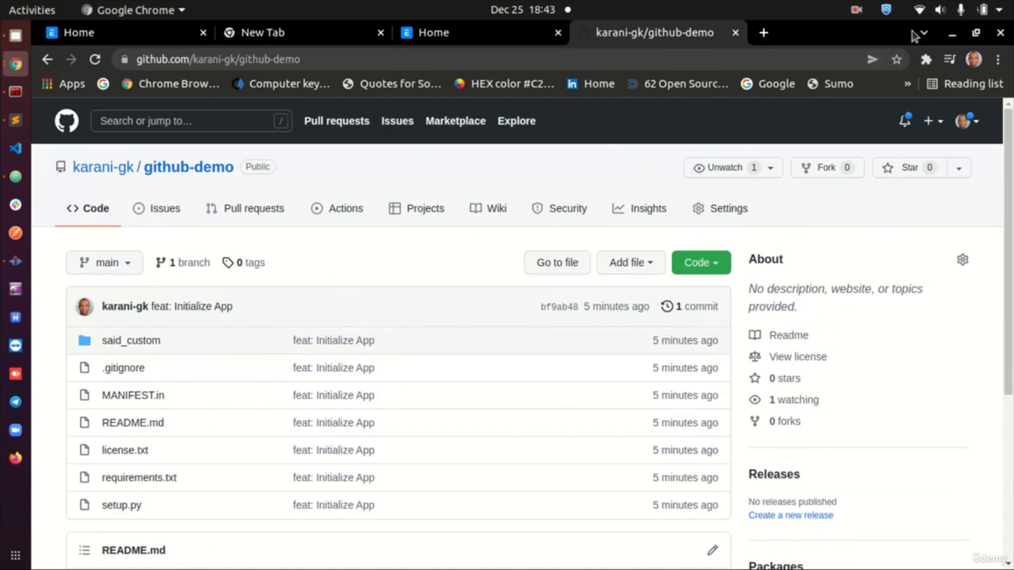
Refresh the github-demo repository page and scroll through its files and README
click(960, 9)
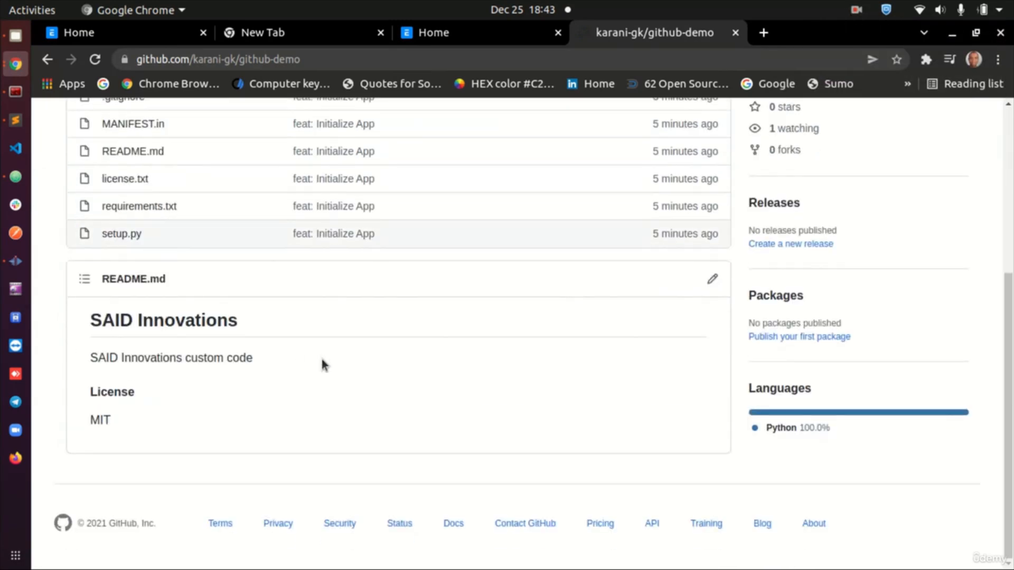
scroll(up, 3)
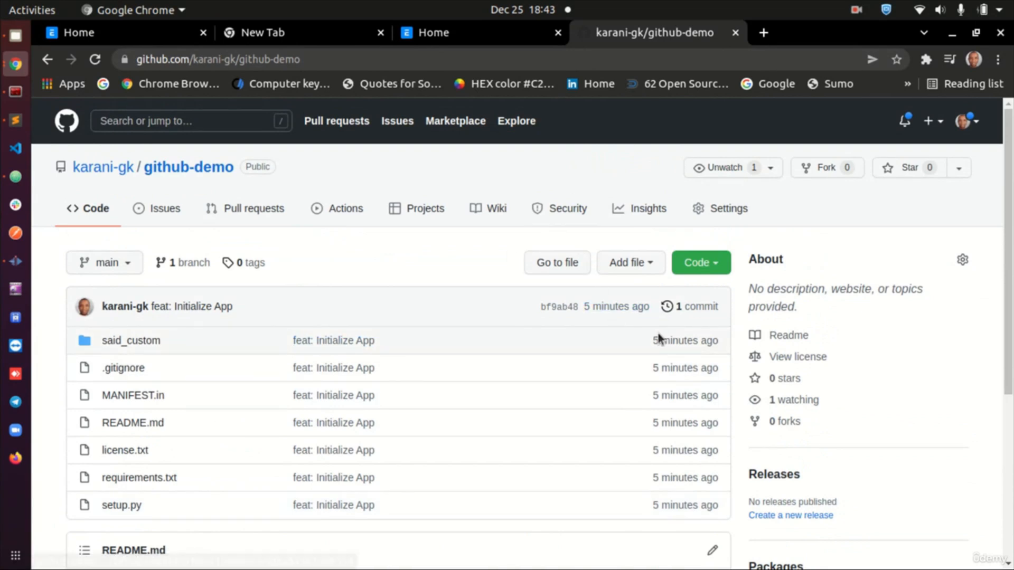
mouse_move(630, 322)
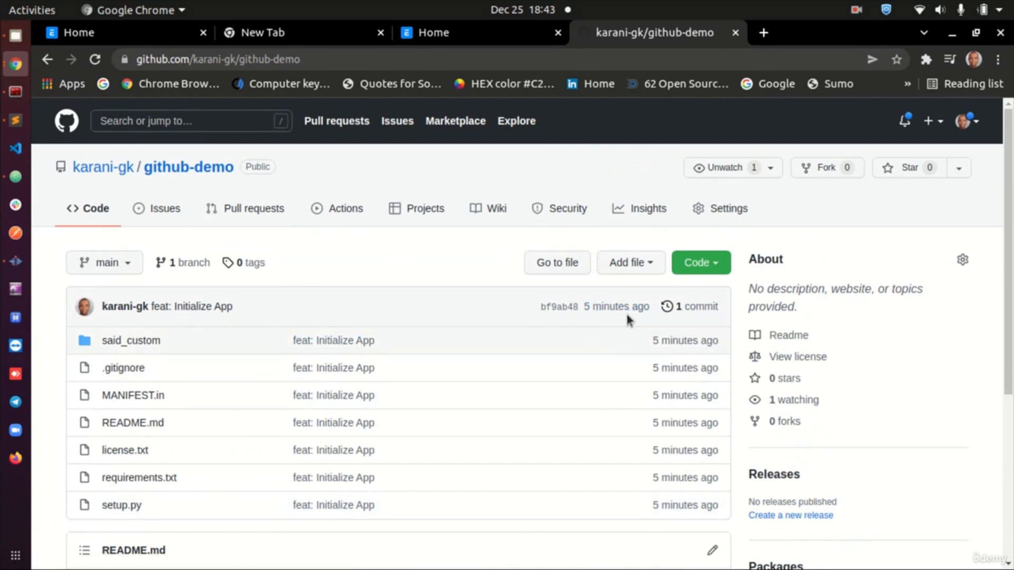
mouse_move(616, 307)
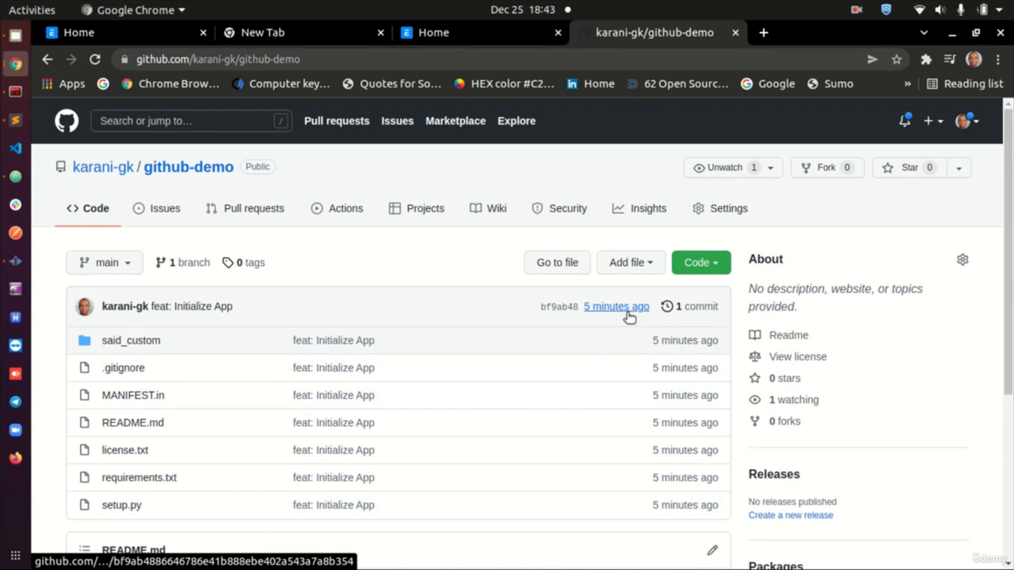
scroll(down, 3)
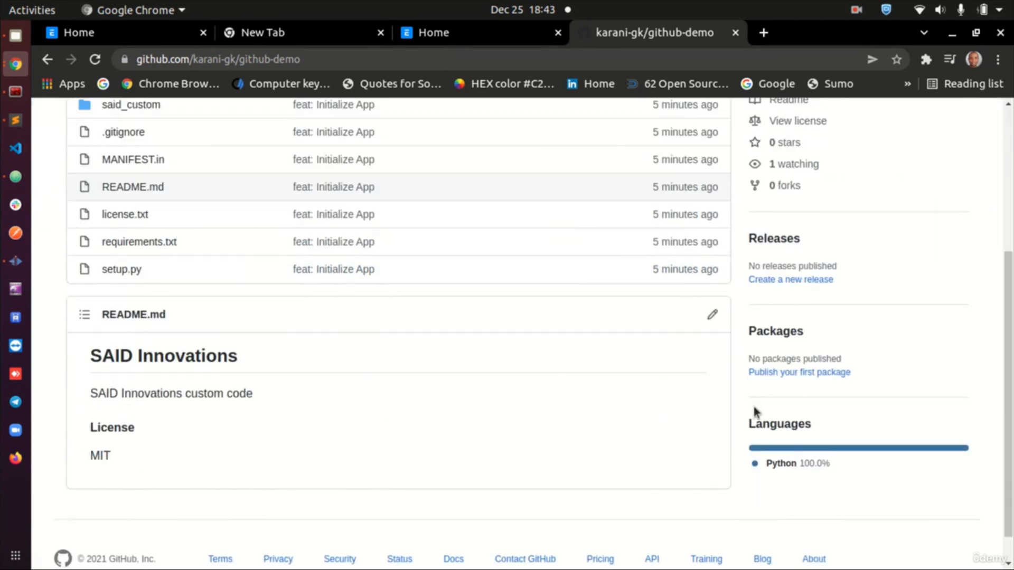
scroll(down, 3)
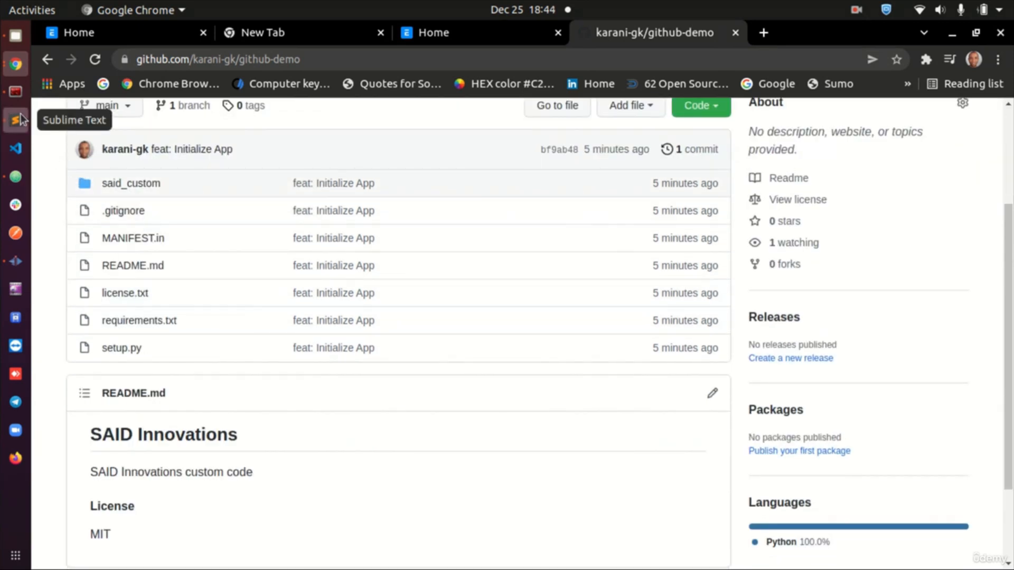
mouse_move(22, 71)
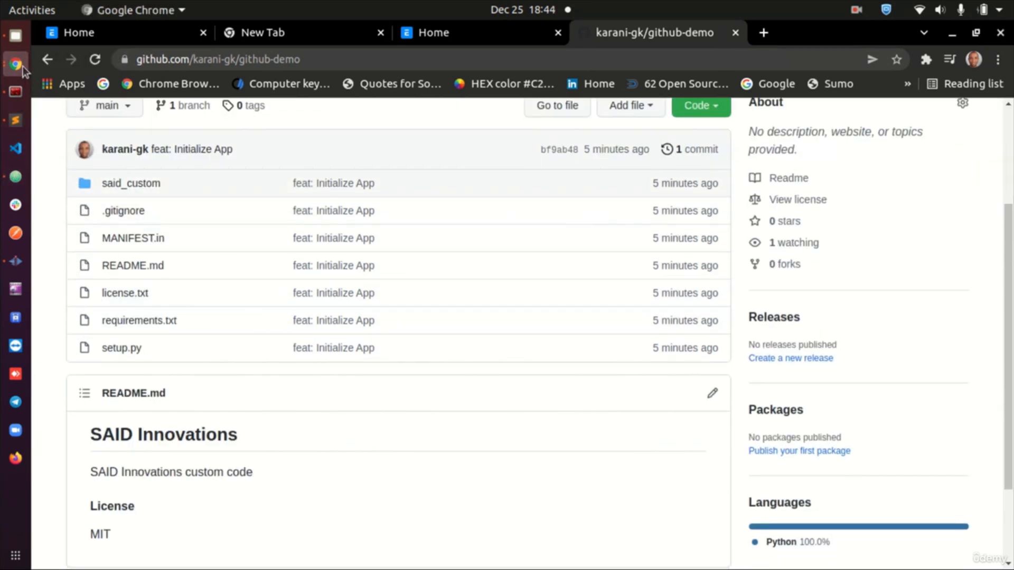
mouse_move(15, 65)
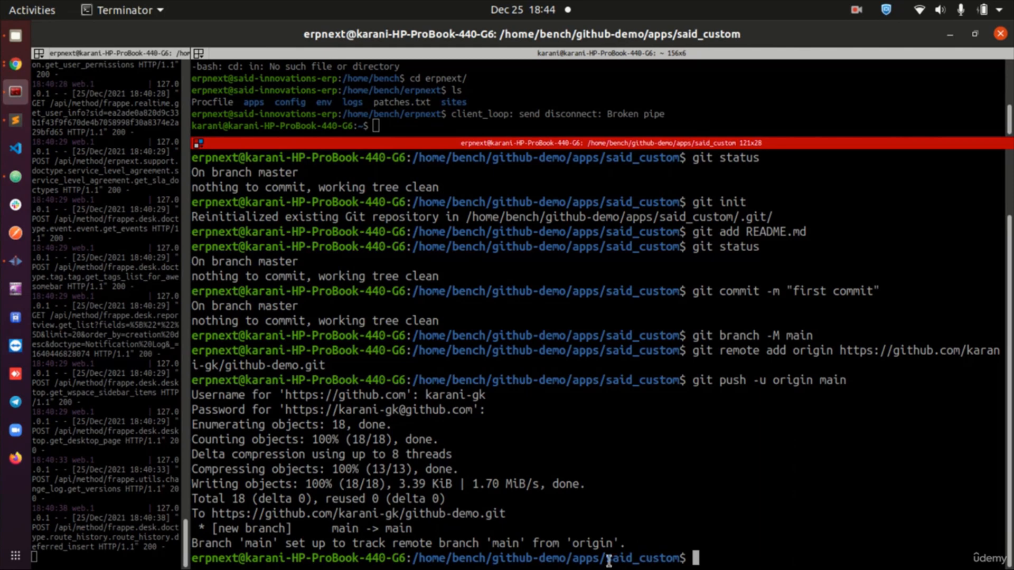
Back in the terminal, list the app folder's files with ls
text(ls)
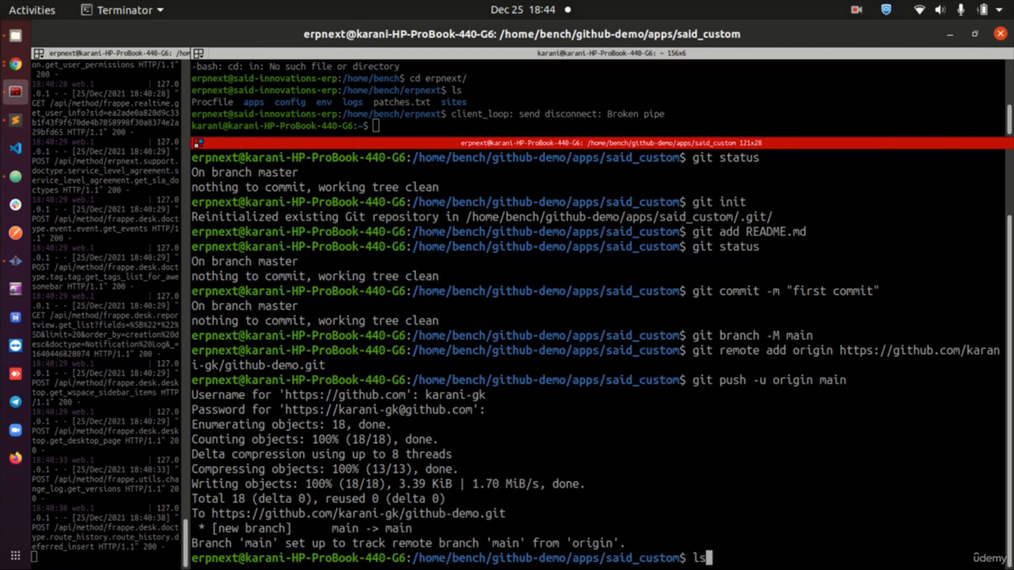
key(Return)
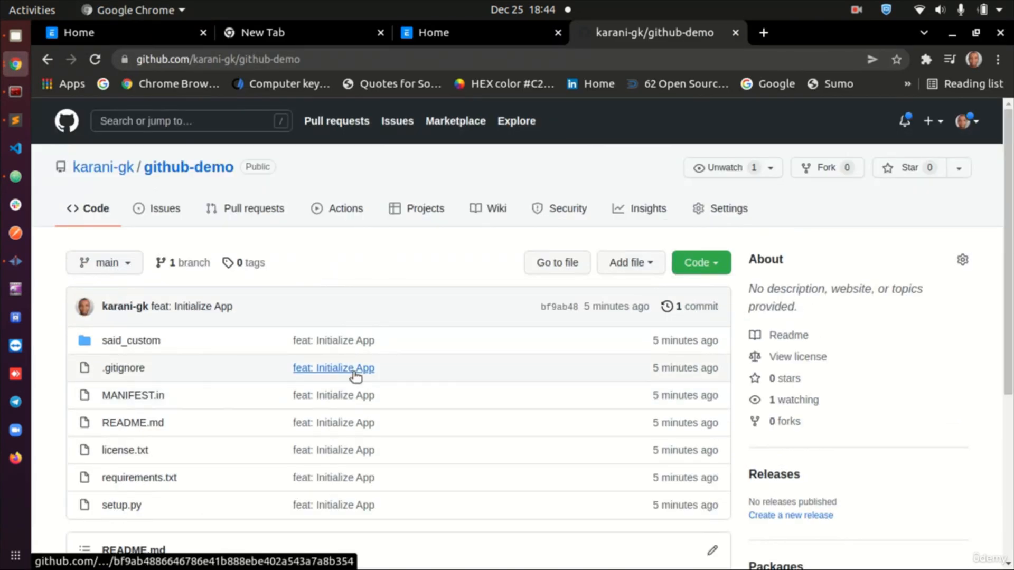
Scroll the github-demo page down to the pushed file list
scroll(down, 3)
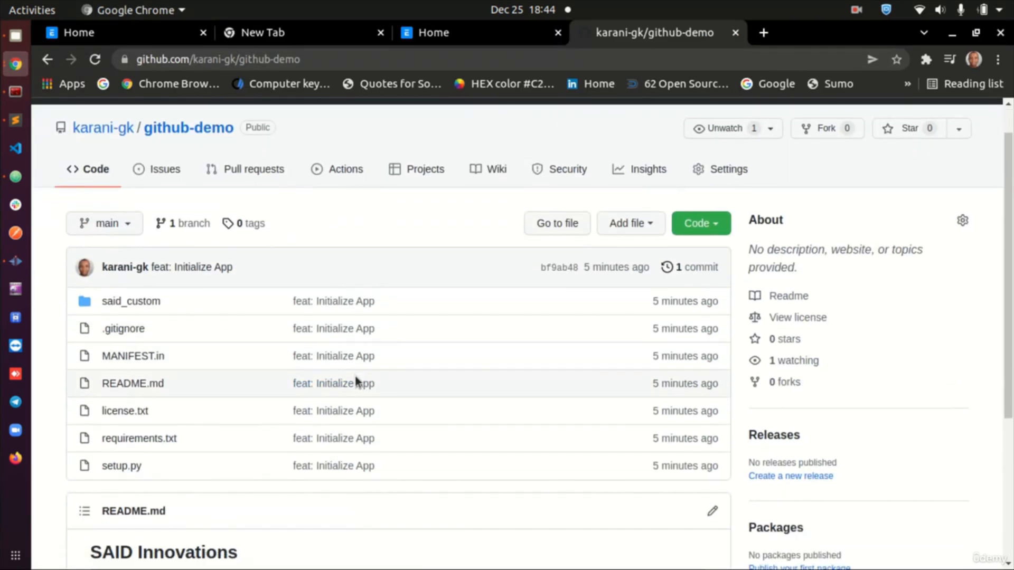